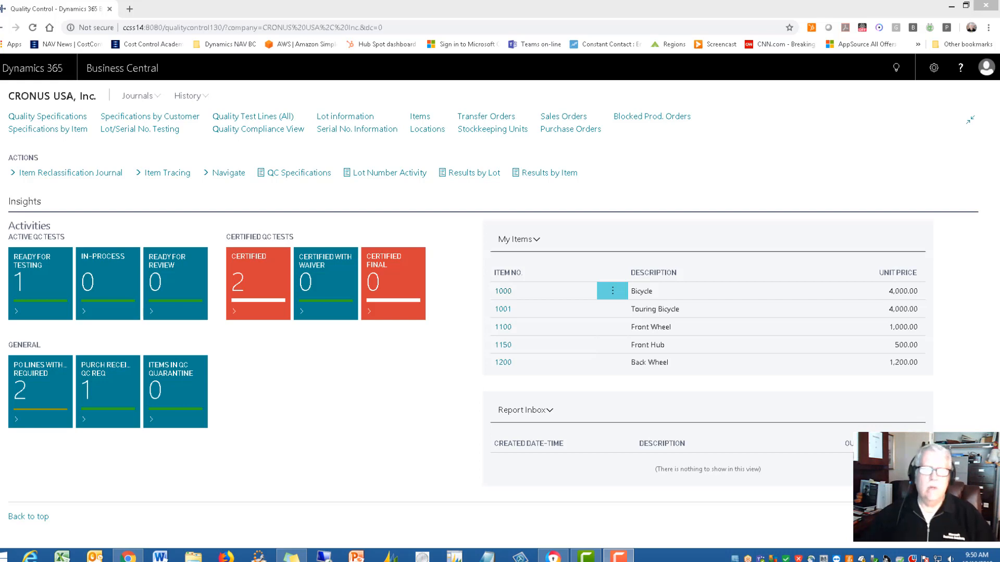
mouse_move(508, 524)
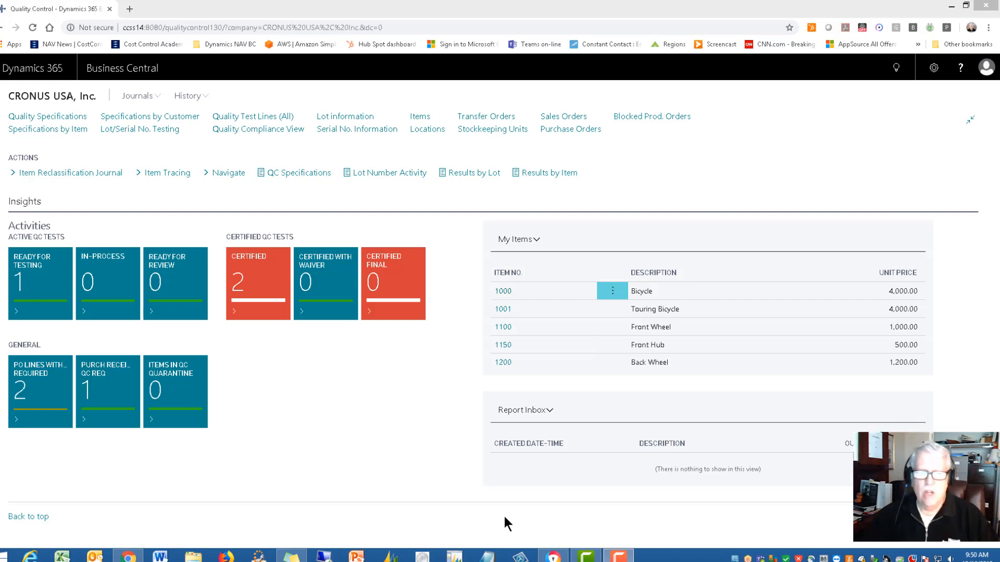
mouse_move(365, 437)
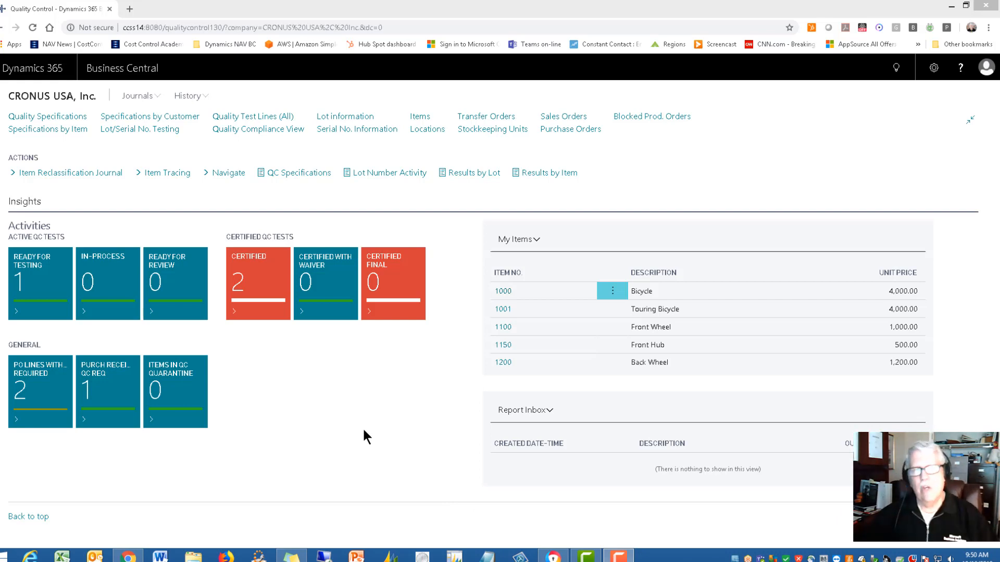
mouse_move(357, 429)
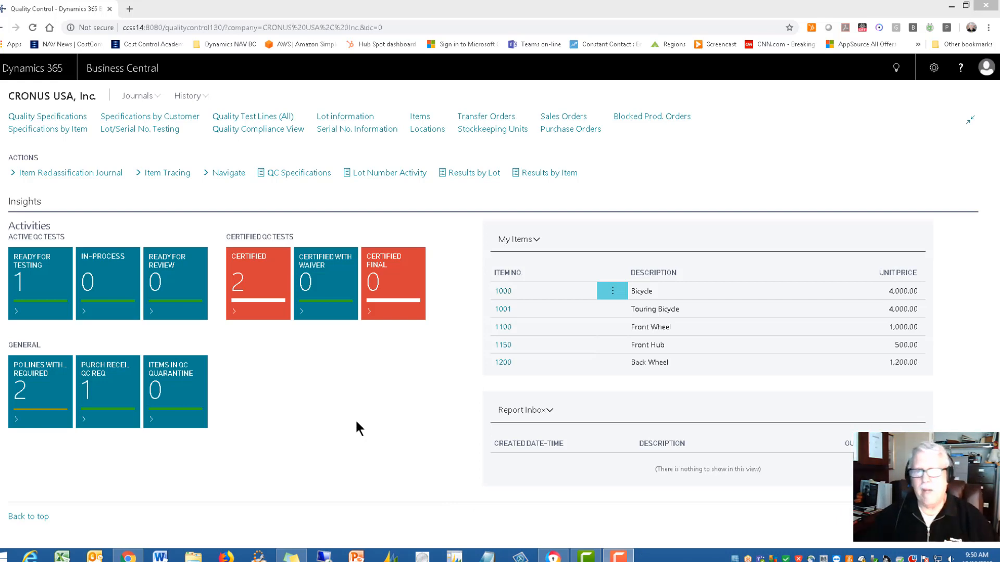
mouse_move(96, 138)
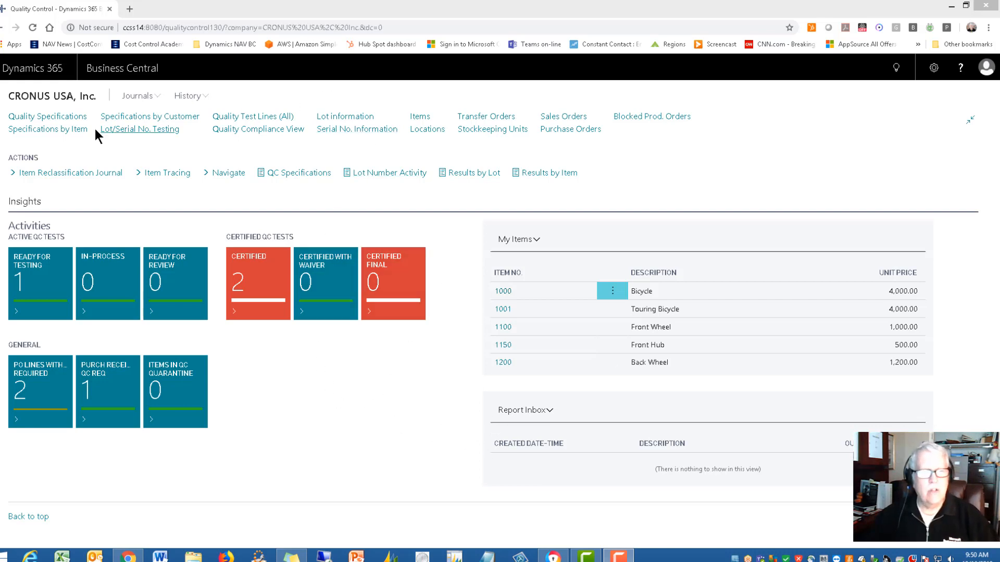
mouse_move(125, 133)
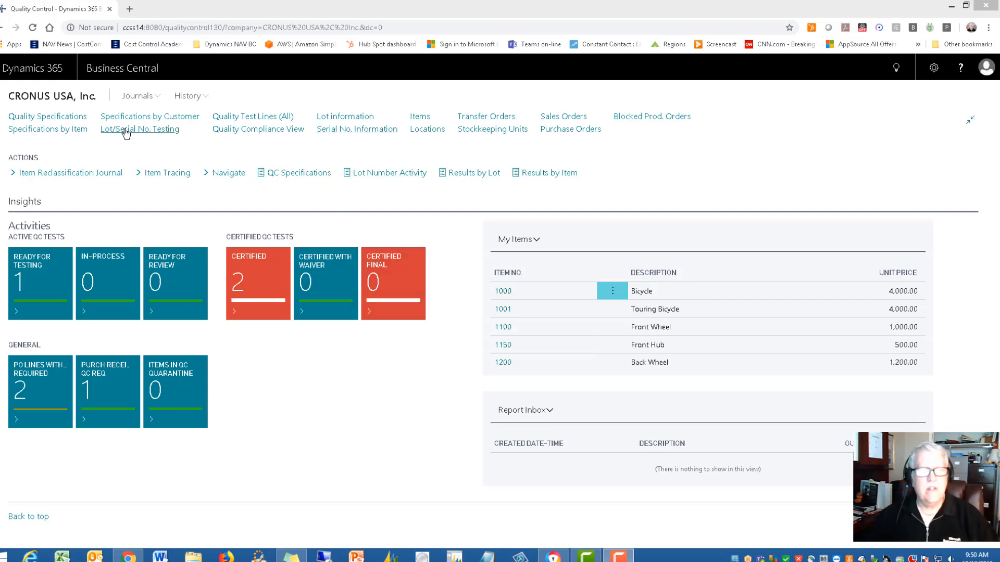
Start a new record from the Lot/Serial No. Testing list.
click(138, 129)
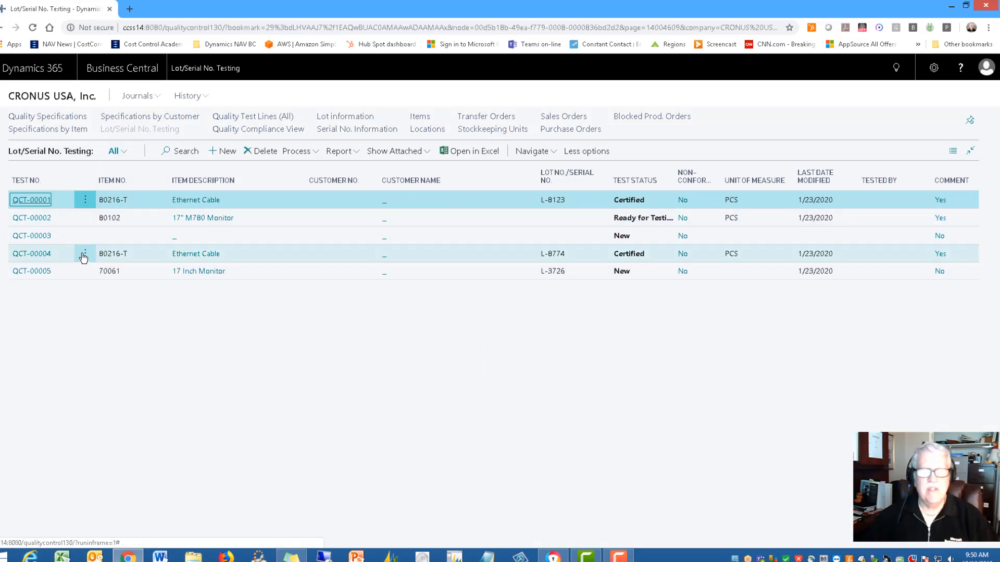
mouse_move(237, 321)
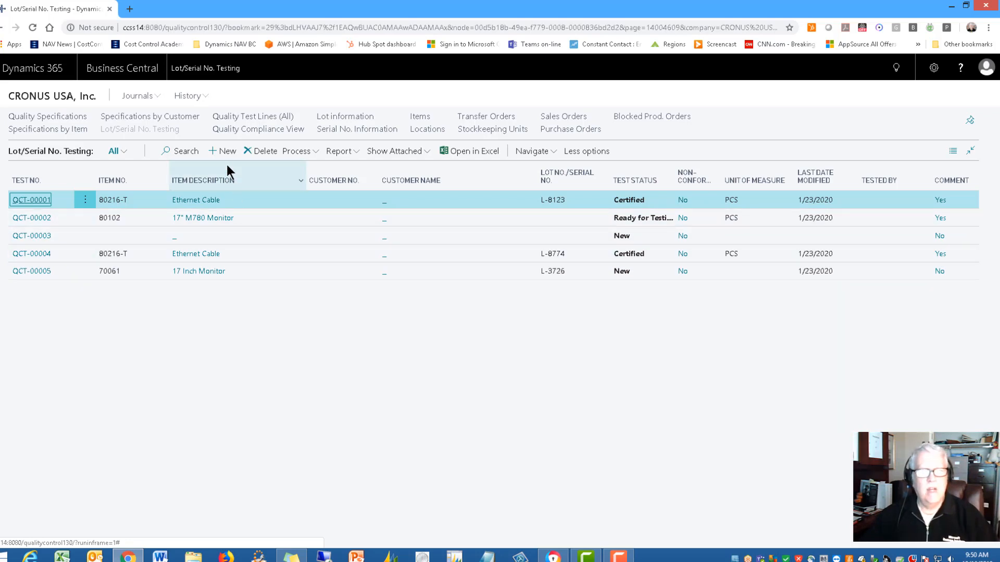
click(222, 151)
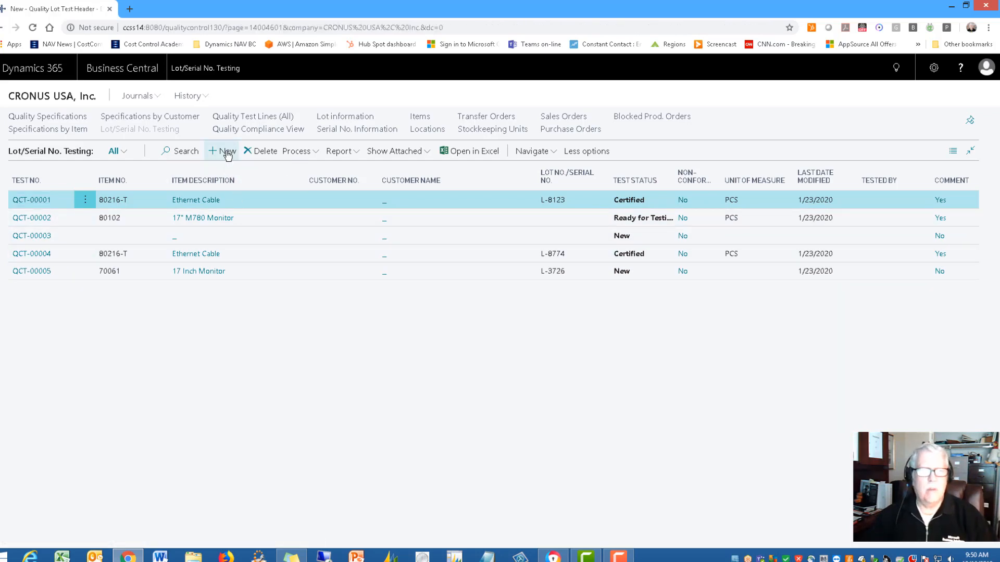
Enter item 70061 on the new test card, bringing in 17 Inch Monitor in PCS.
click(222, 151)
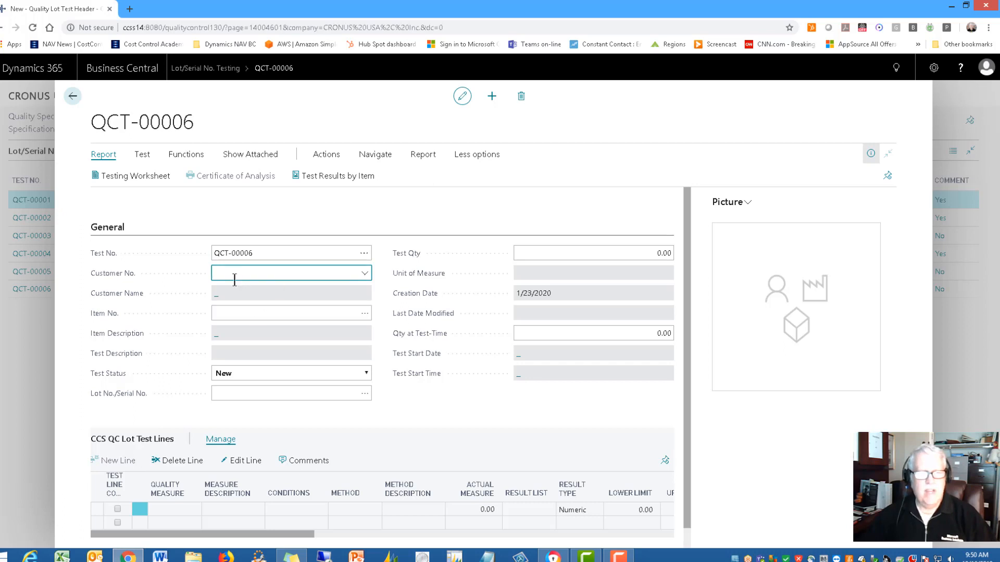
mouse_move(113, 273)
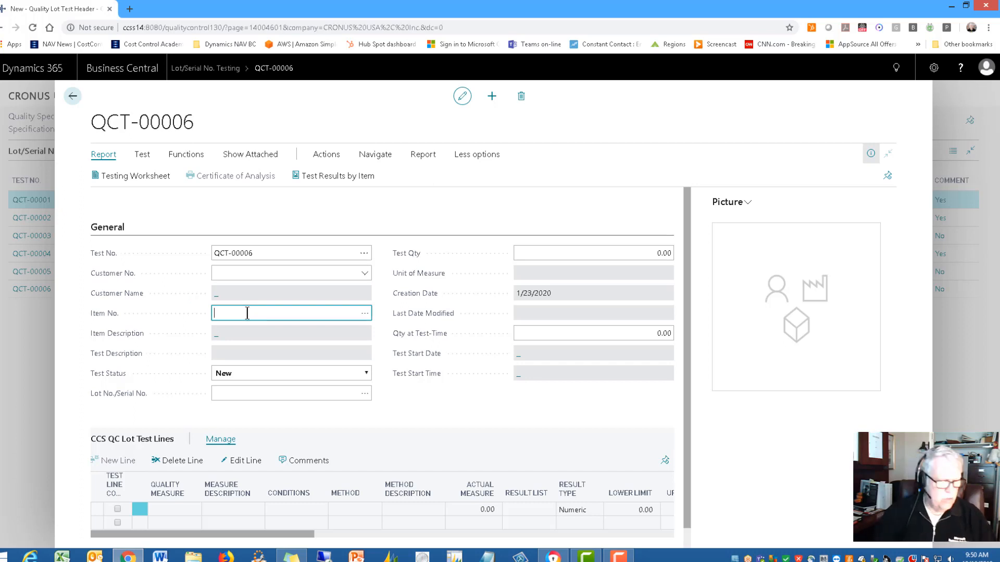
text(700)
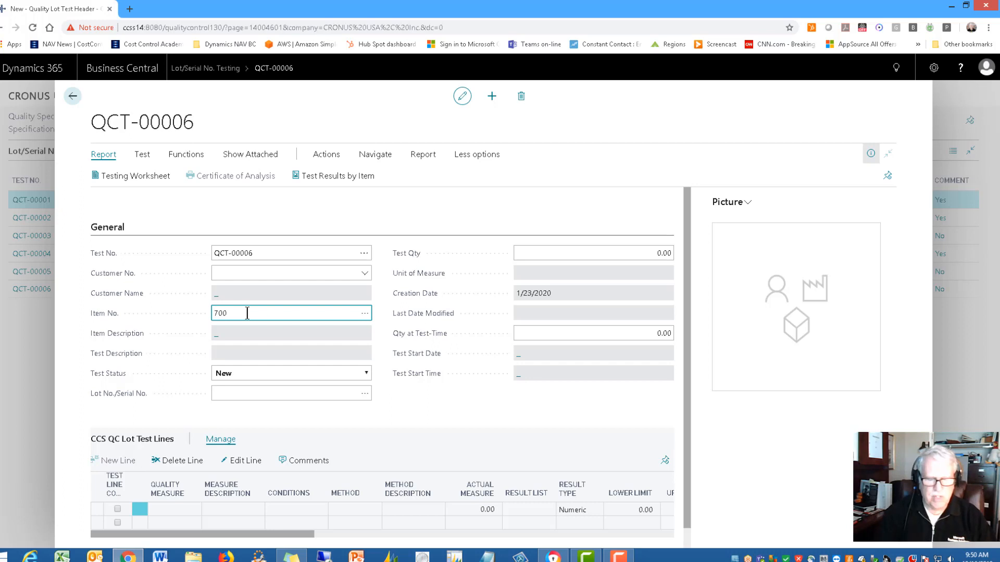
text(61)
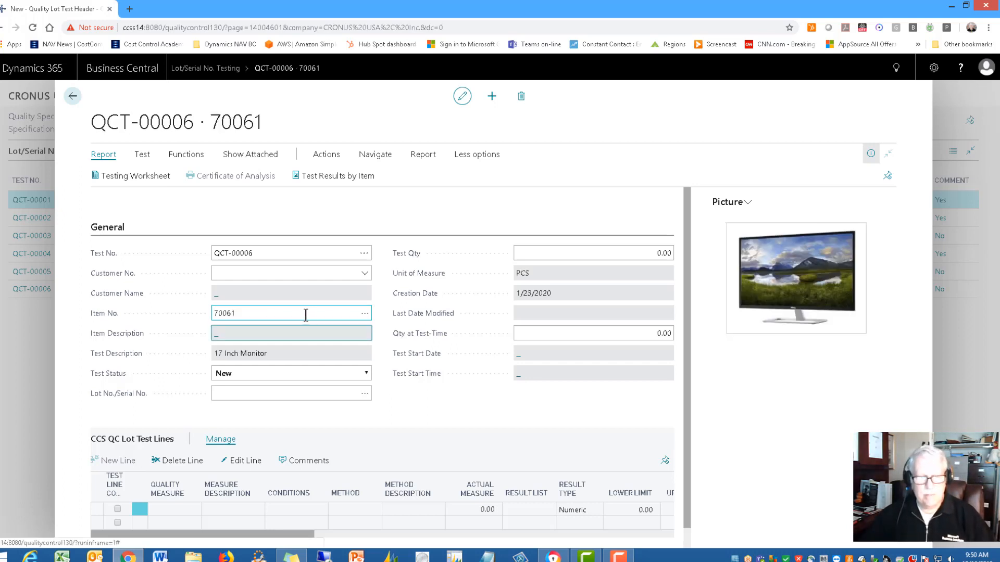
mouse_move(257, 363)
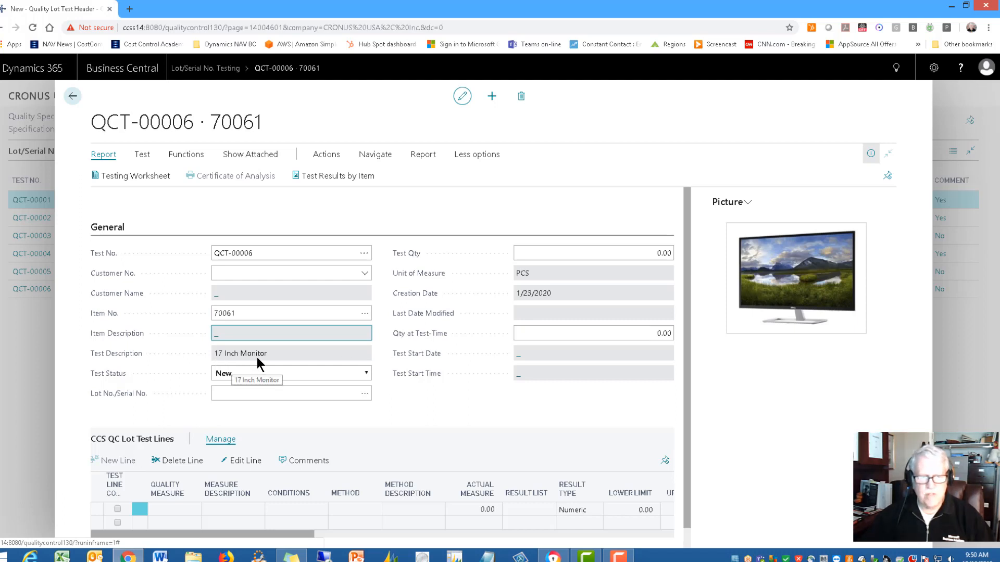
mouse_move(797, 331)
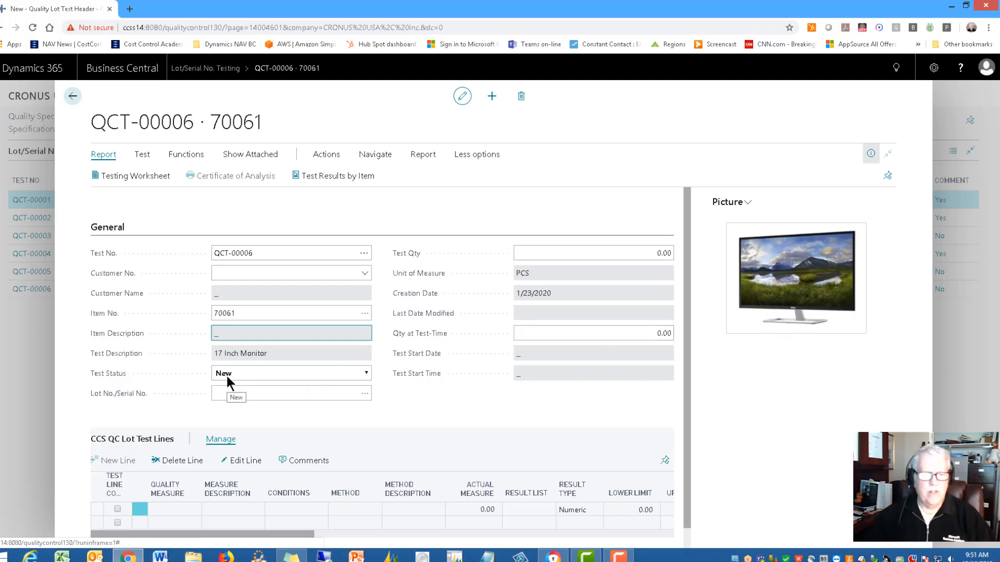
click(288, 394)
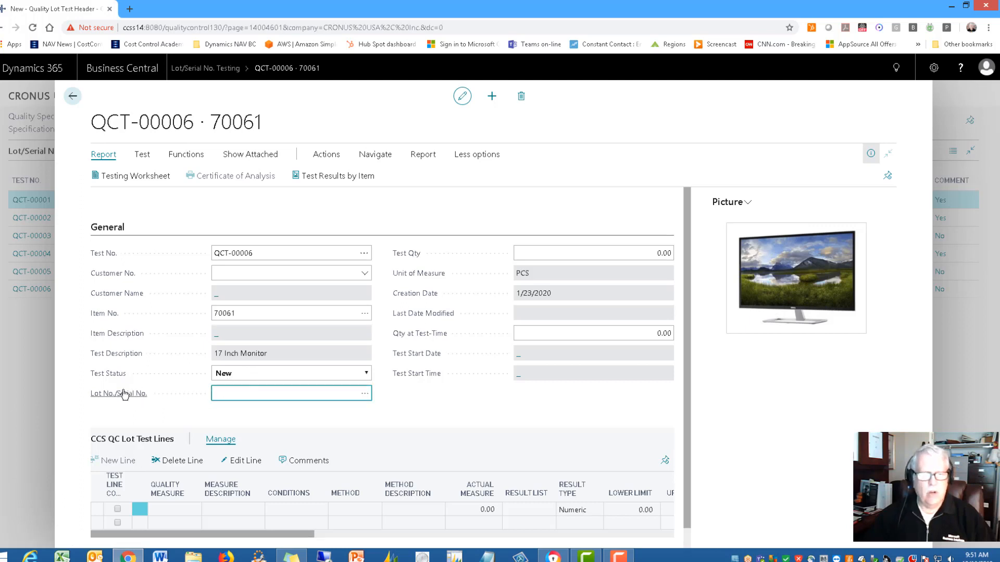
mouse_move(124, 394)
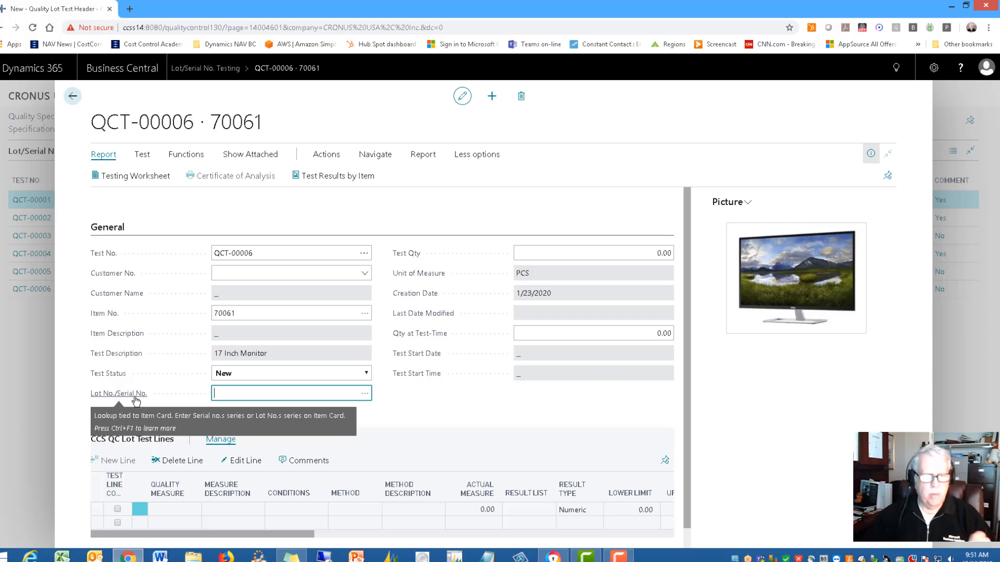
mouse_move(376, 396)
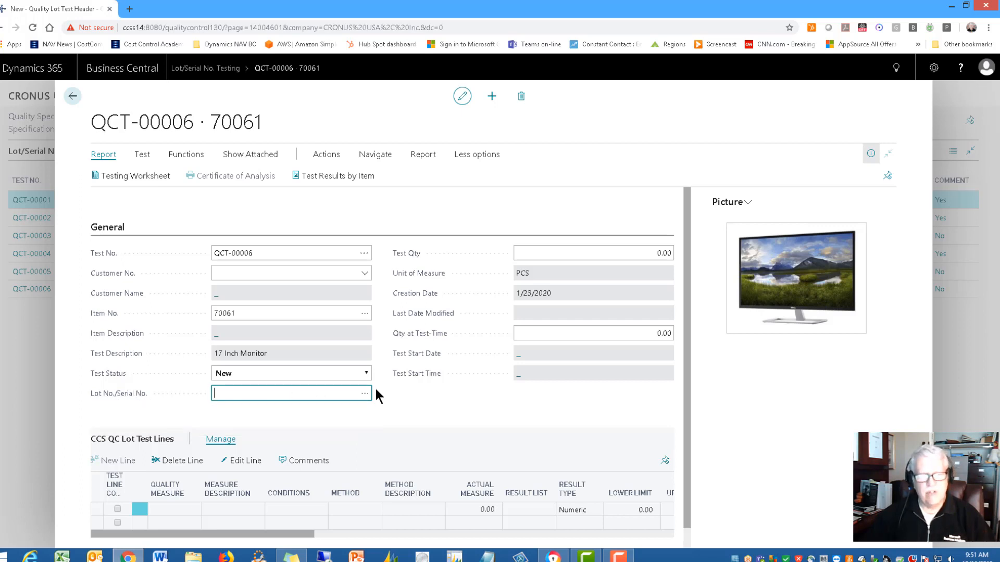
Assign lot L-3726 from the Item Lot and Serial Lookup, setting test quantity to 1.00.
click(364, 394)
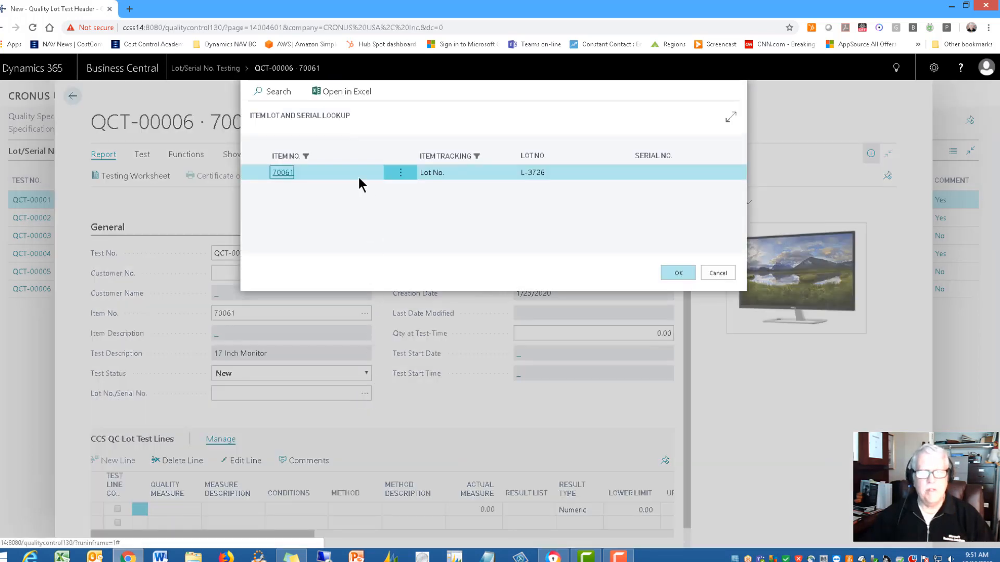
mouse_move(537, 179)
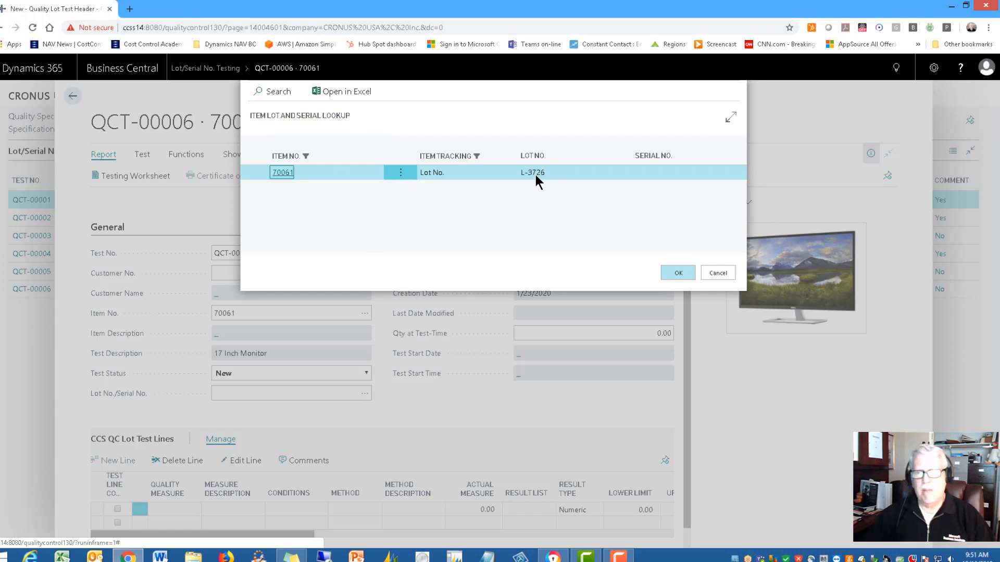
click(677, 272)
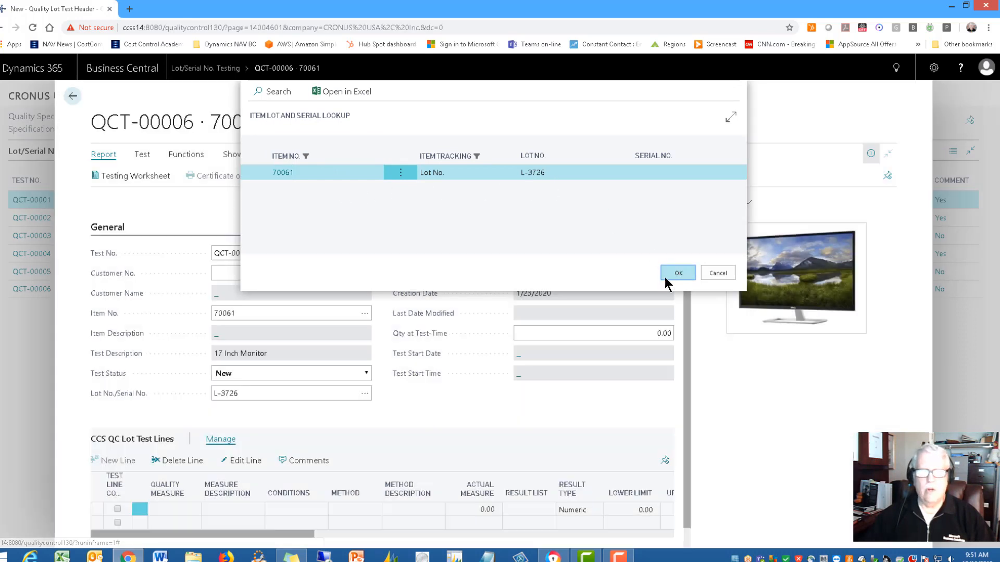
click(677, 273)
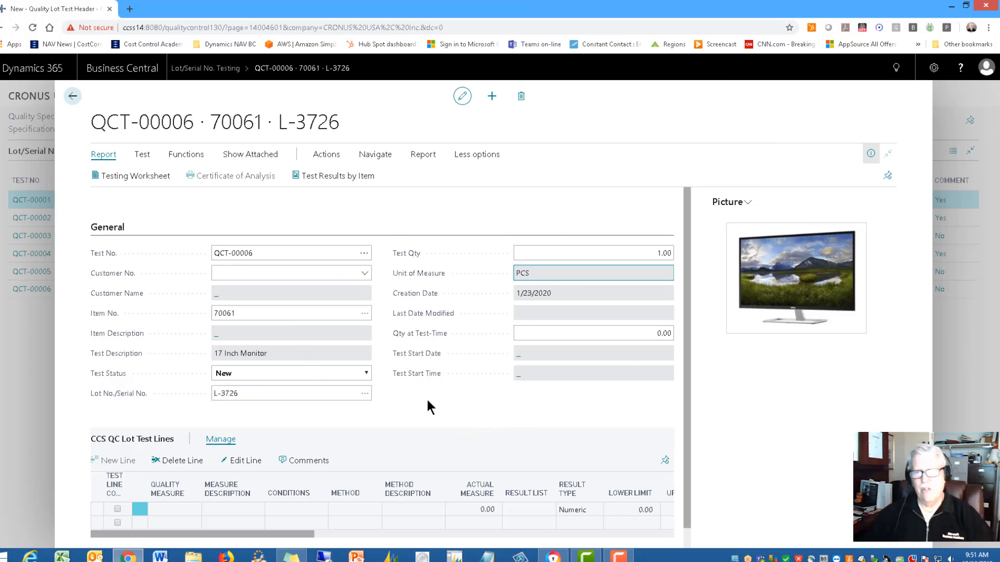
mouse_move(192, 202)
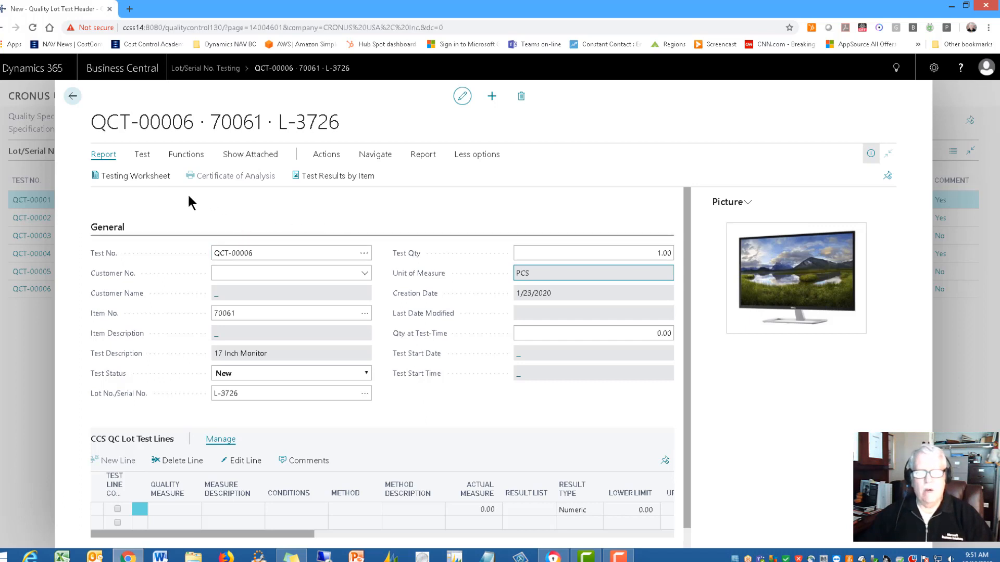
Run Get Specification to load all specification lines including Accuracy, Appearance and Density.
click(185, 154)
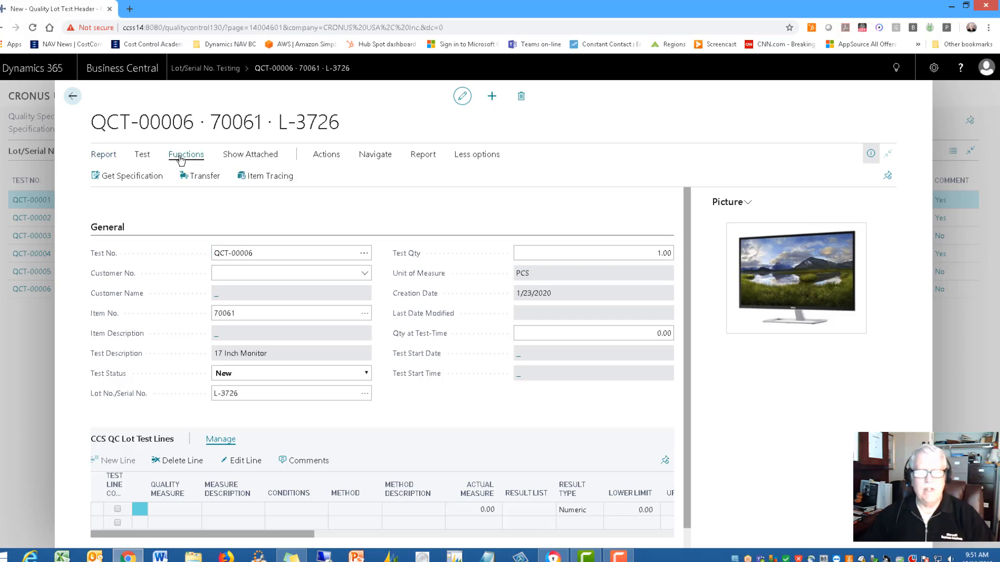
mouse_move(132, 175)
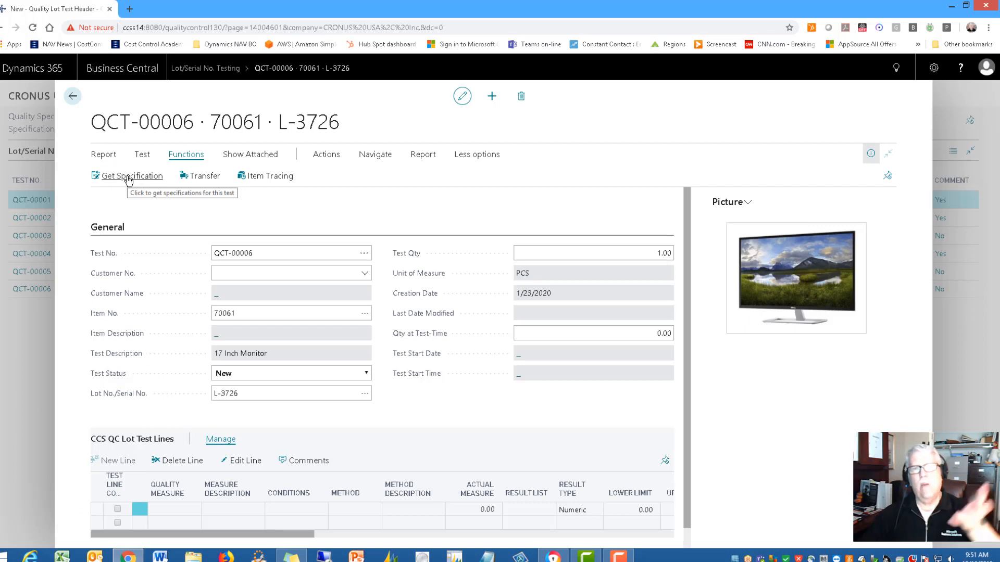
mouse_move(135, 194)
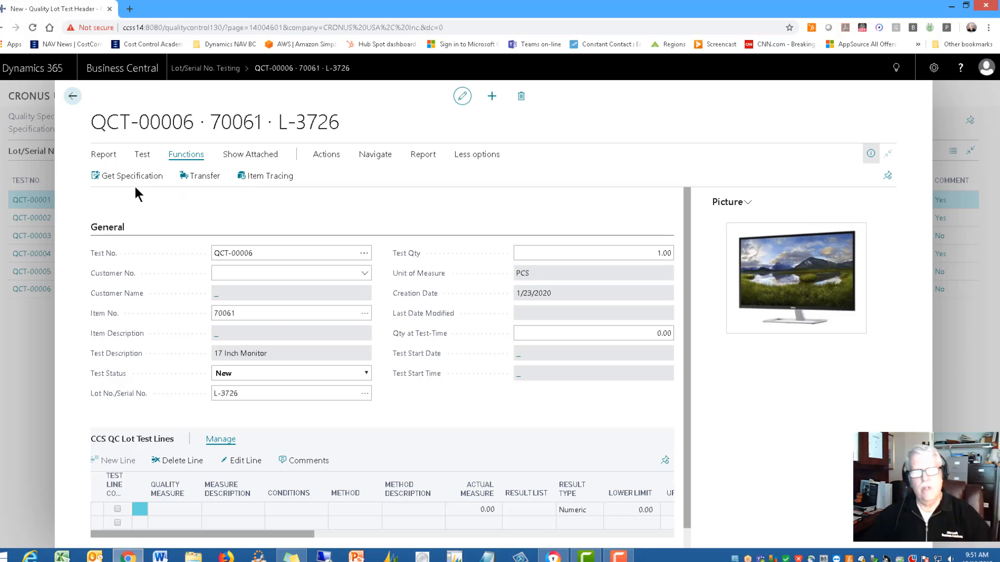
mouse_move(132, 175)
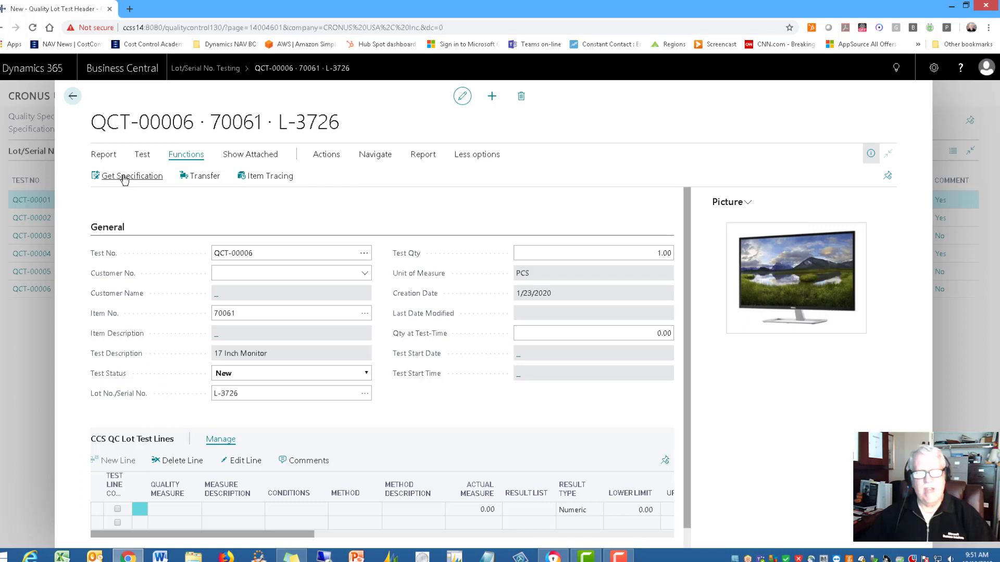
click(133, 176)
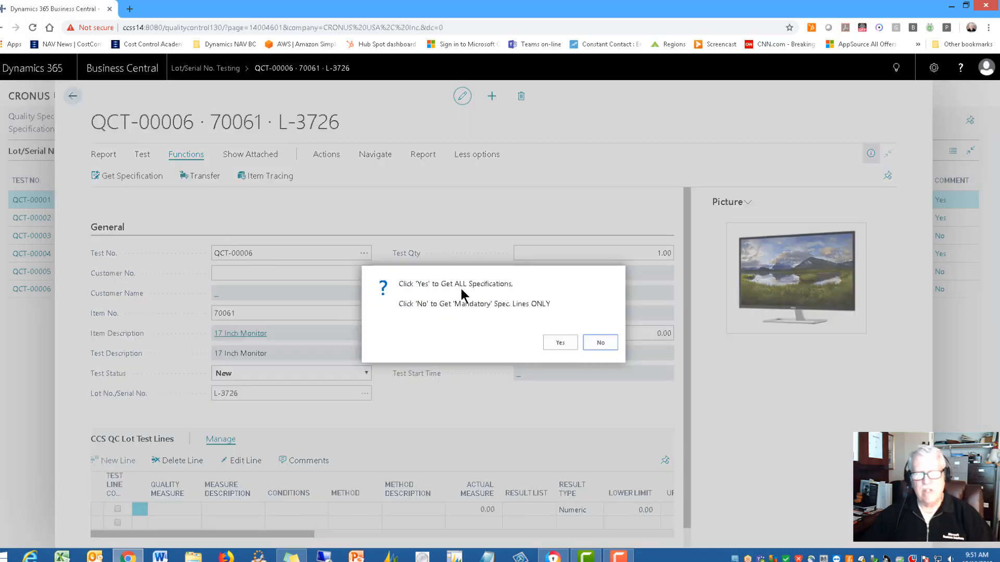
mouse_move(463, 315)
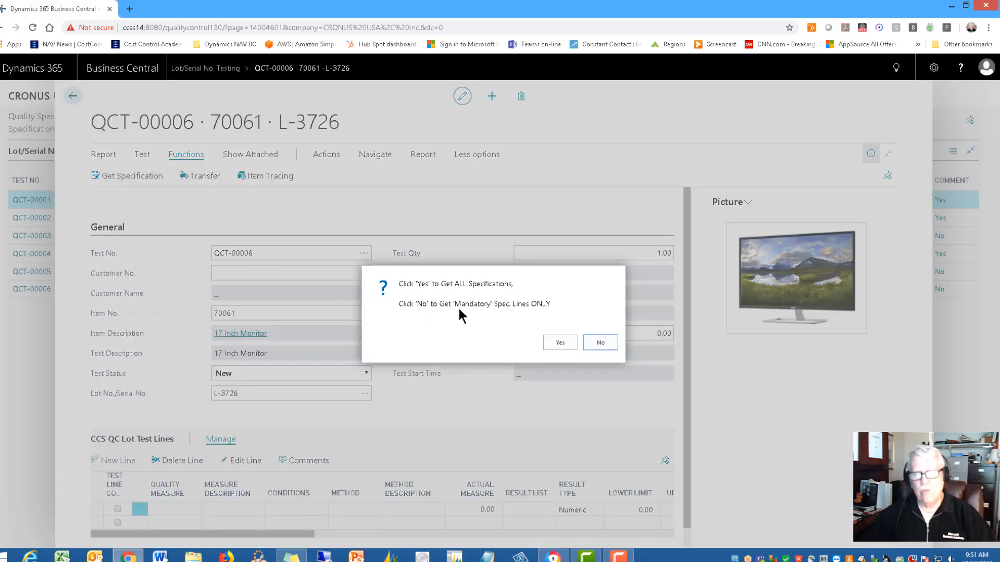
mouse_move(516, 319)
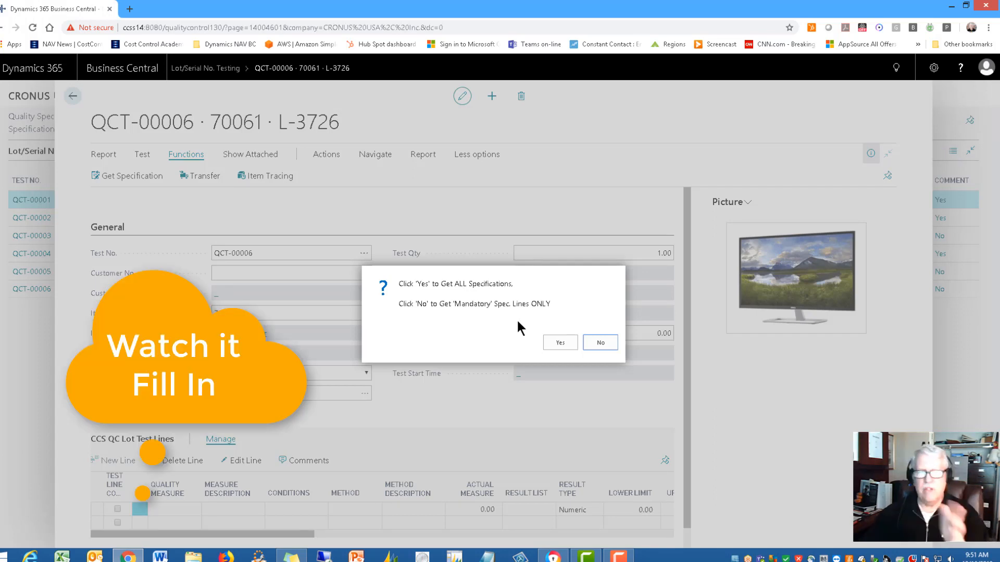
mouse_move(559, 342)
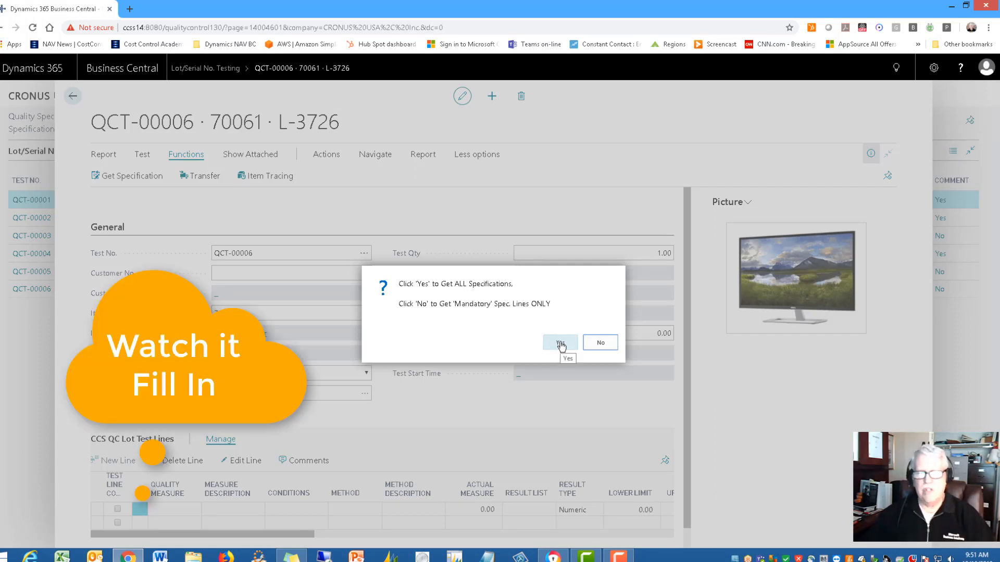
click(559, 343)
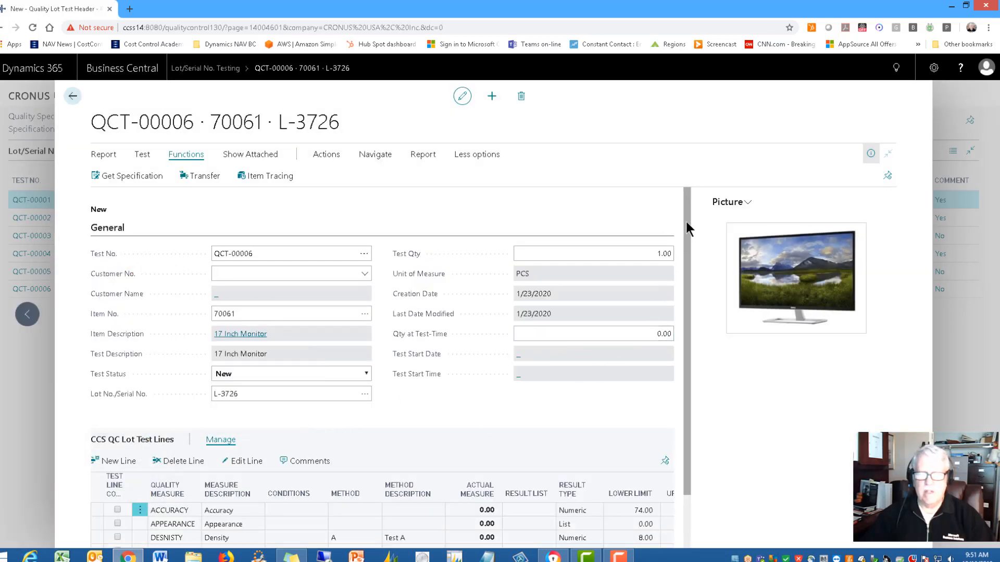
scroll(down, 3)
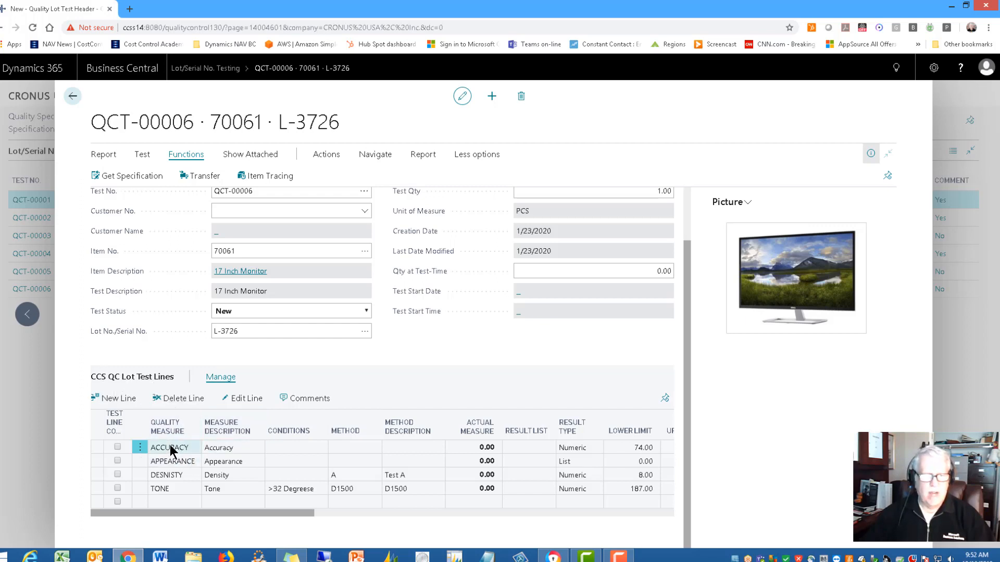
click(170, 488)
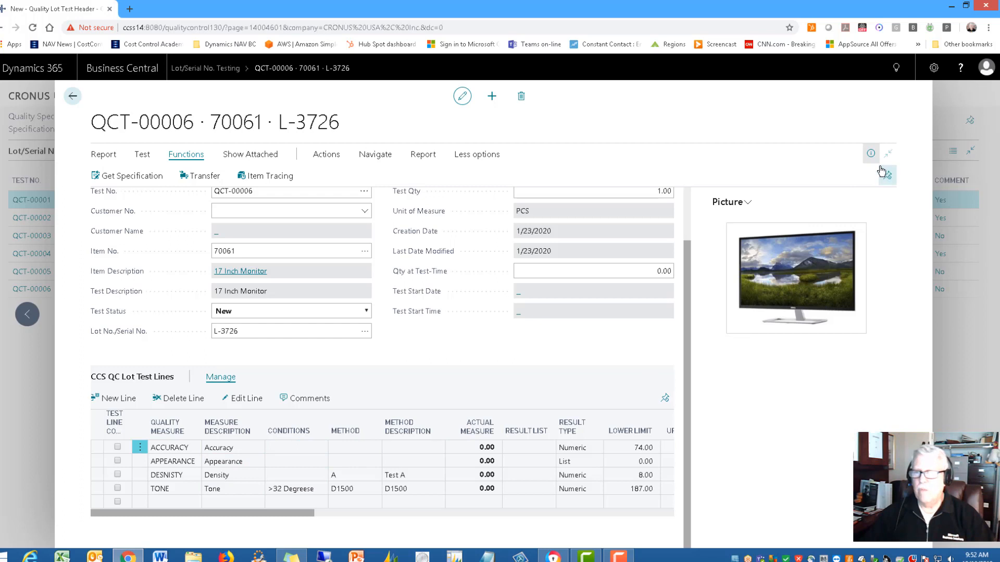
Record 78 as the Accuracy line's actual measure on QCT-00006.
click(887, 153)
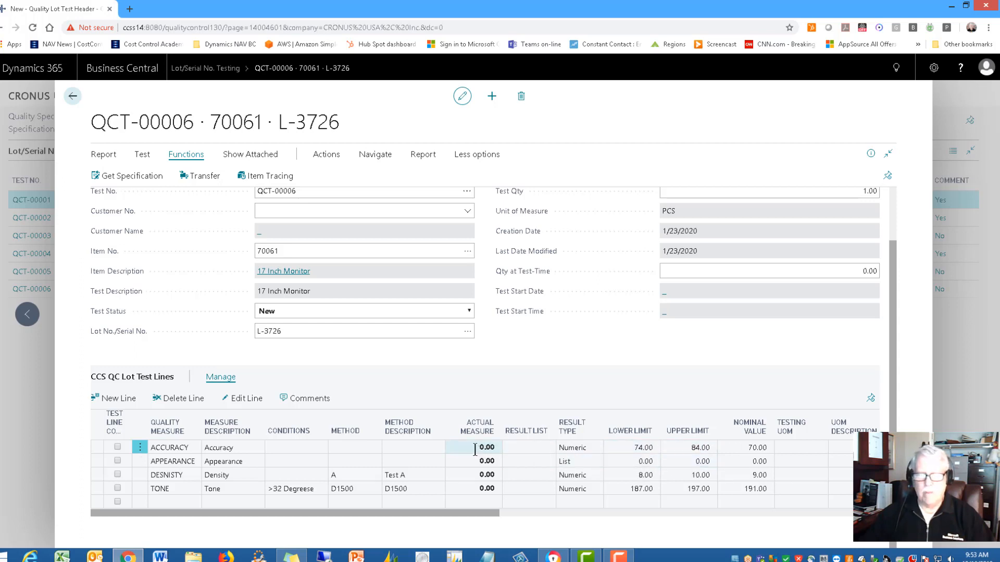
click(484, 447)
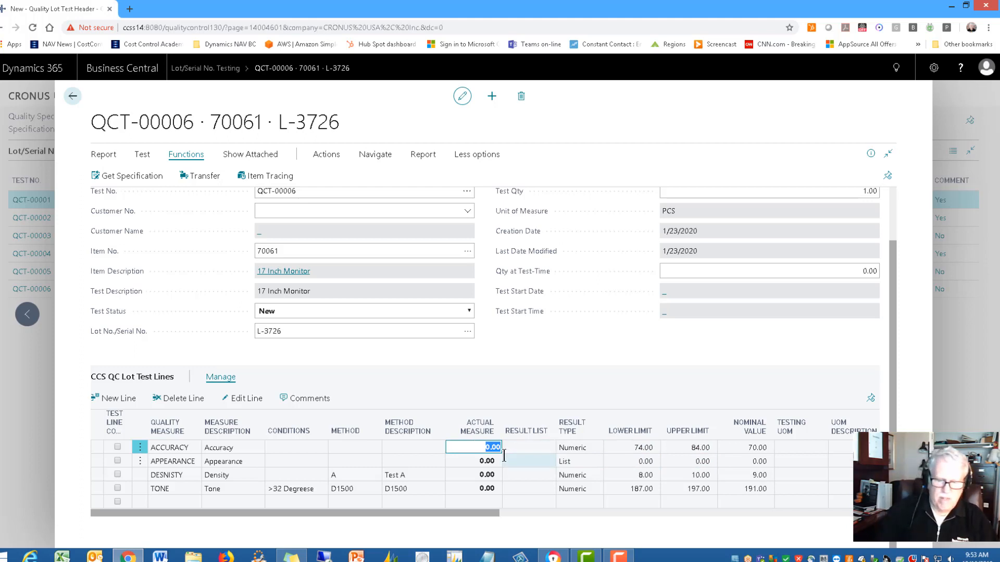
text(78)
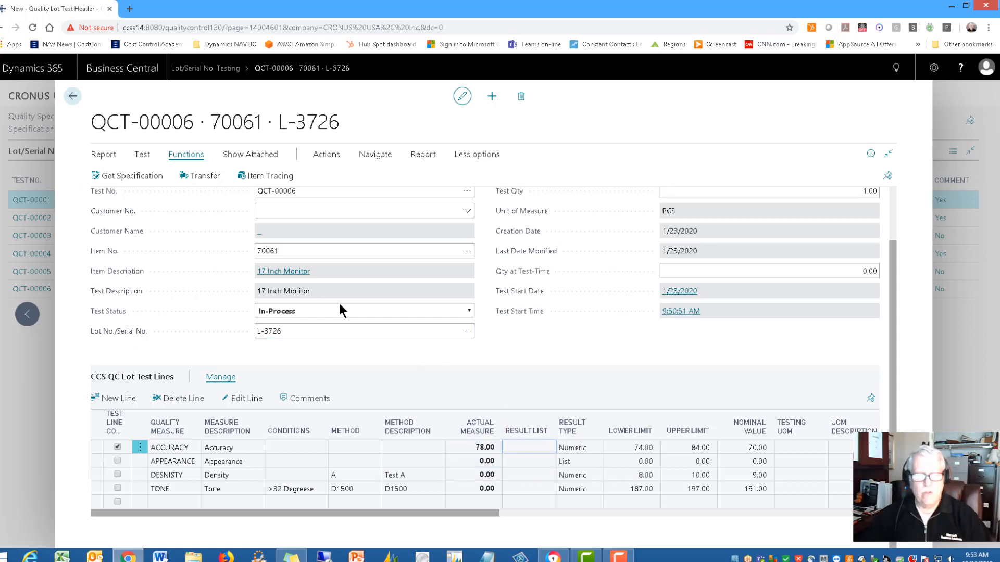
mouse_move(267, 319)
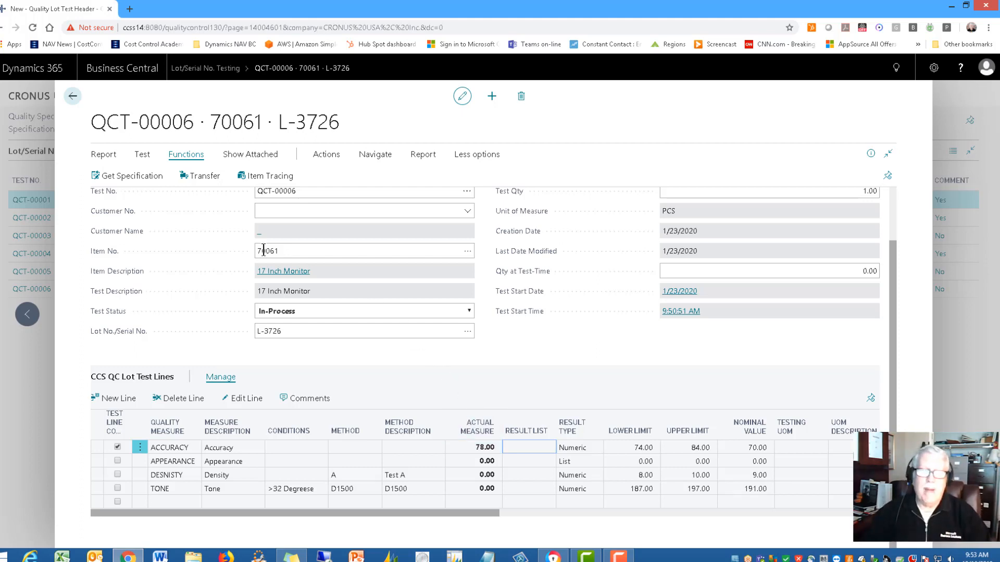
Preview the Testing Worksheet report for test QCT-00006.
click(103, 154)
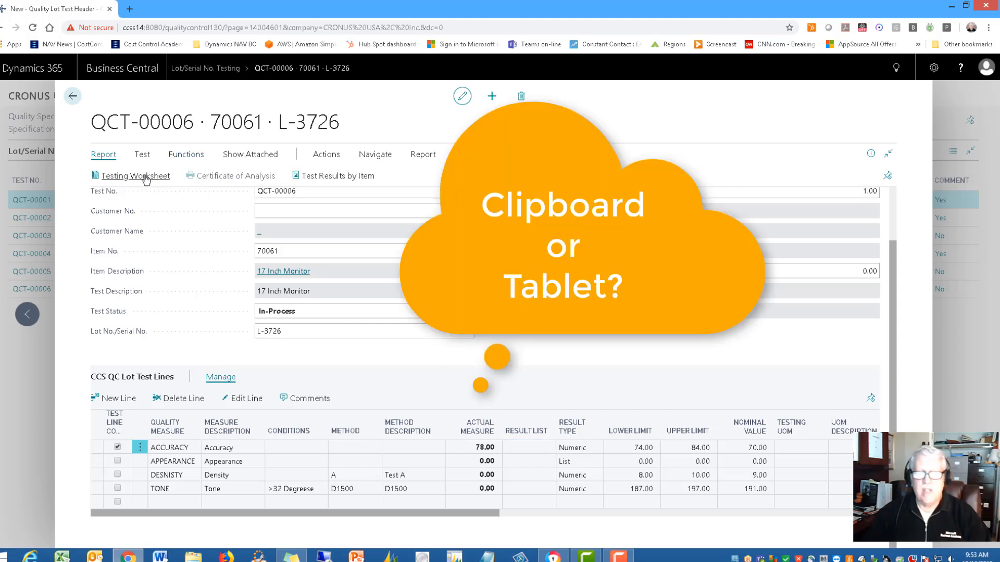
mouse_move(140, 181)
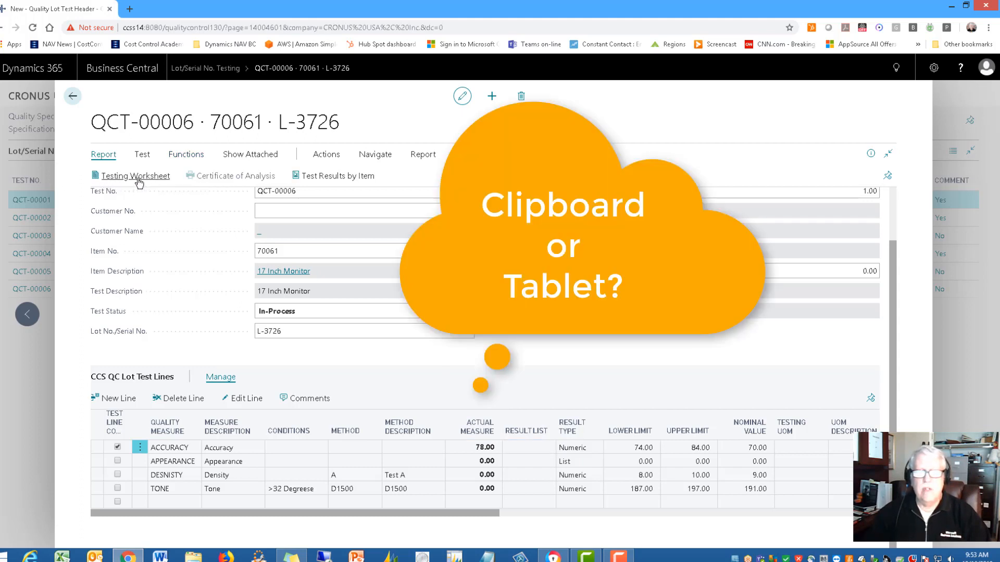
click(136, 175)
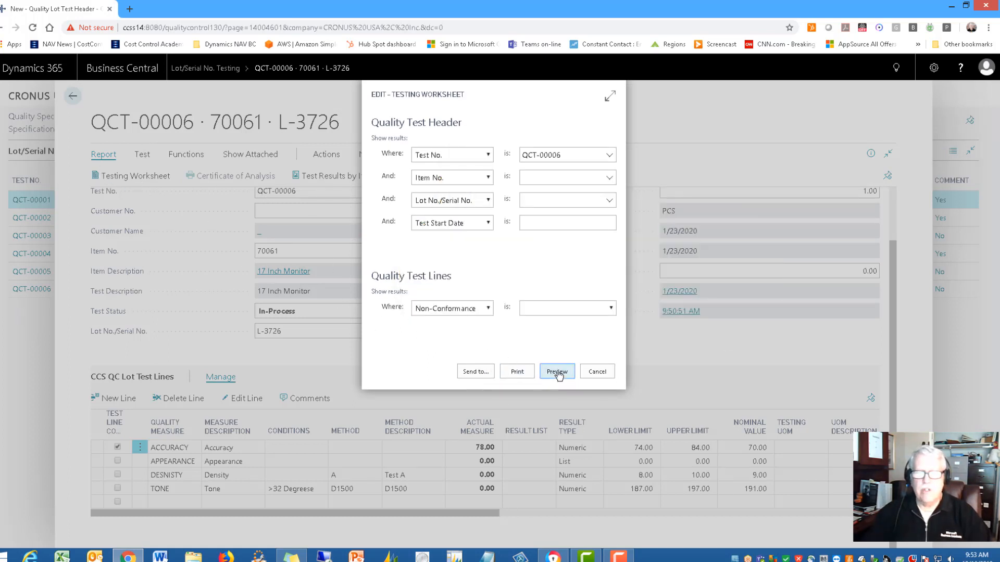
click(556, 371)
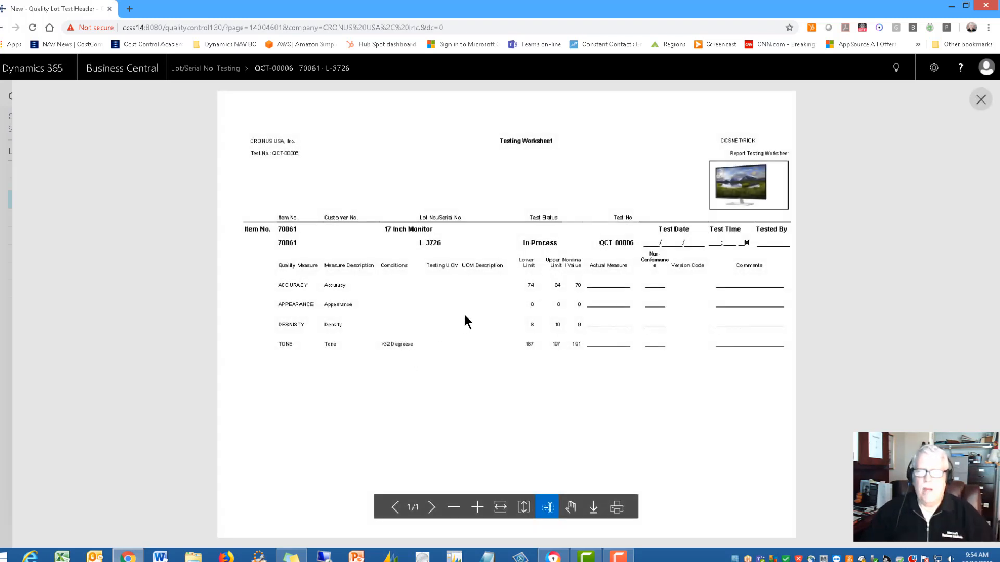
mouse_move(723, 190)
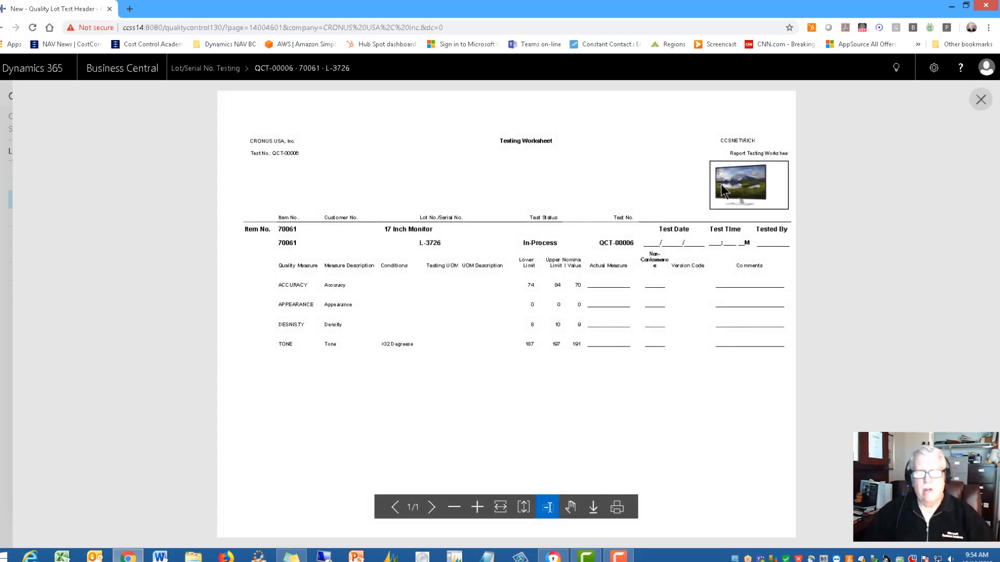
mouse_move(340, 362)
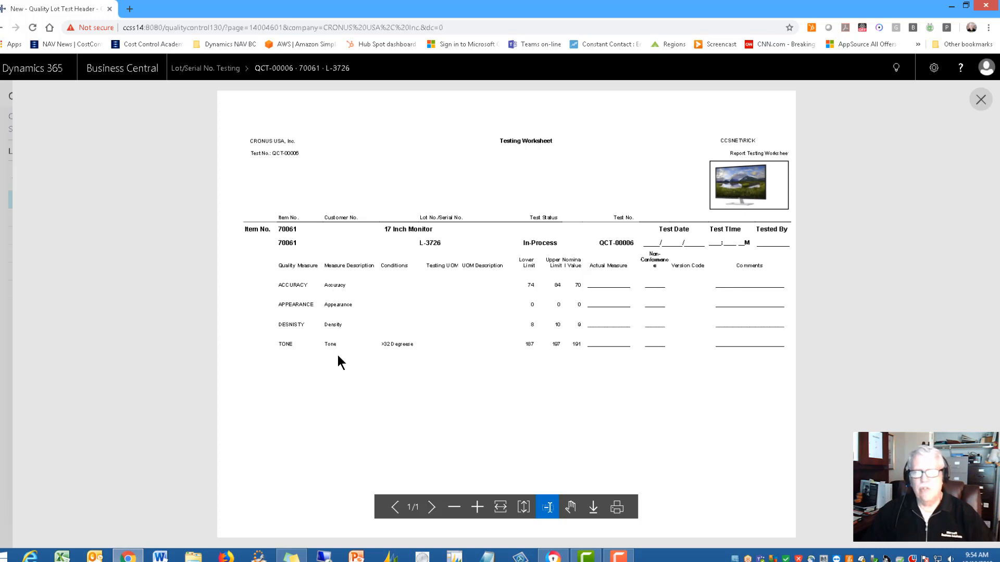
mouse_move(541, 338)
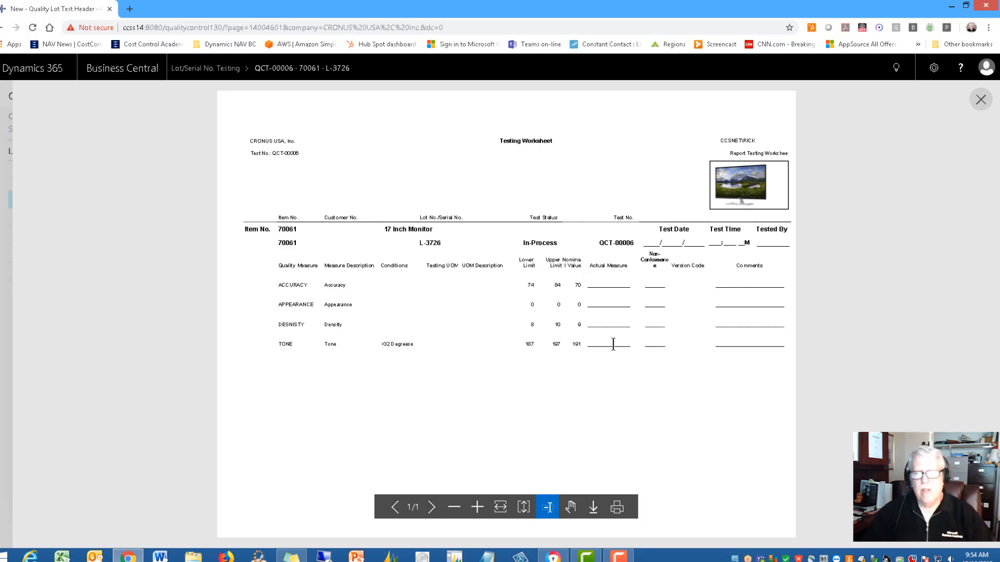
mouse_move(719, 346)
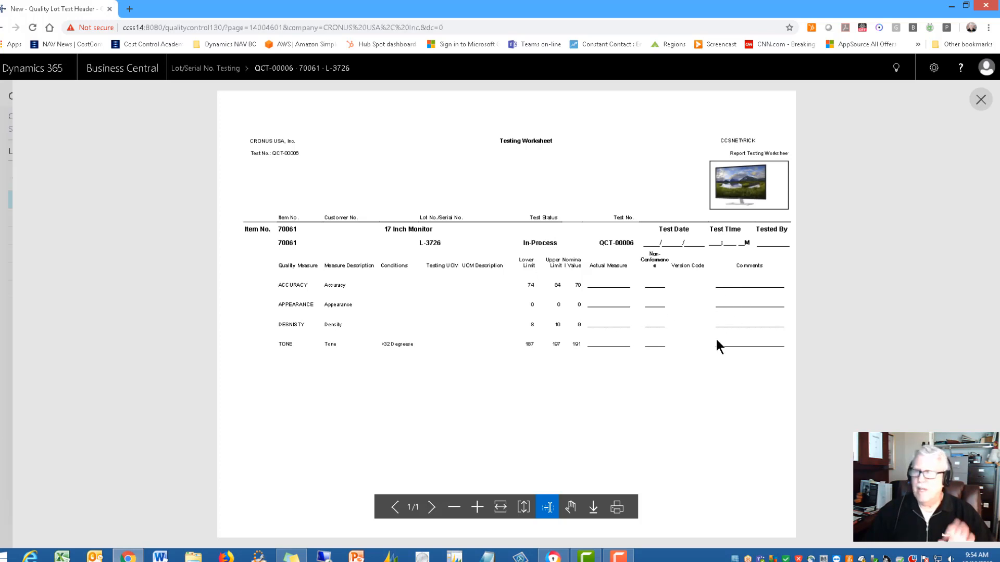
mouse_move(654, 364)
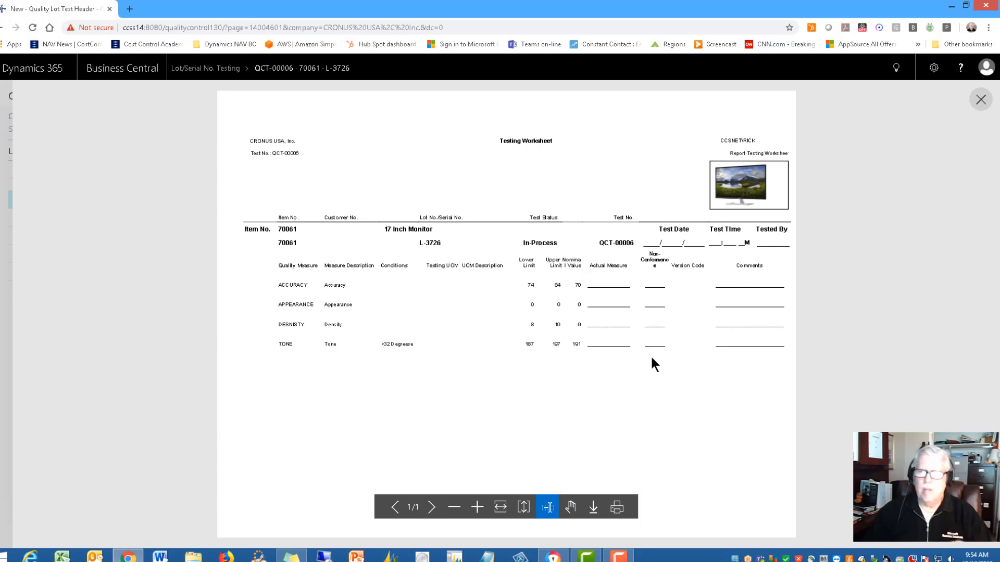
mouse_move(741, 177)
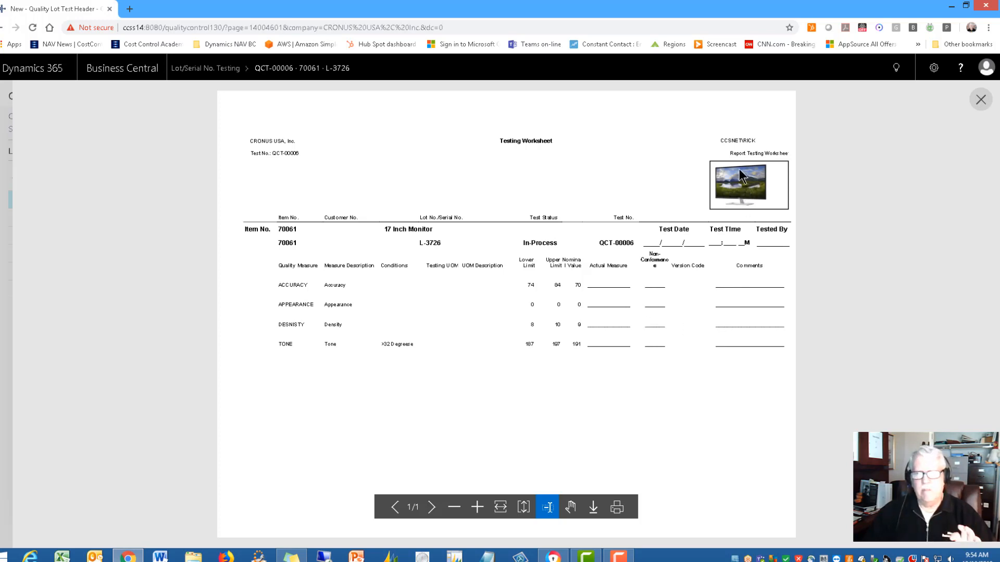
mouse_move(675, 343)
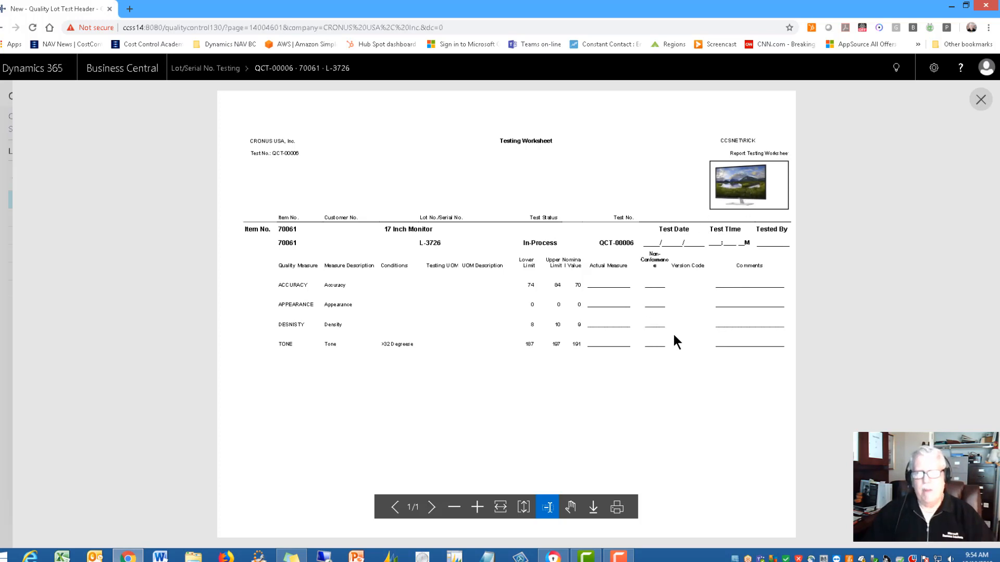
mouse_move(671, 342)
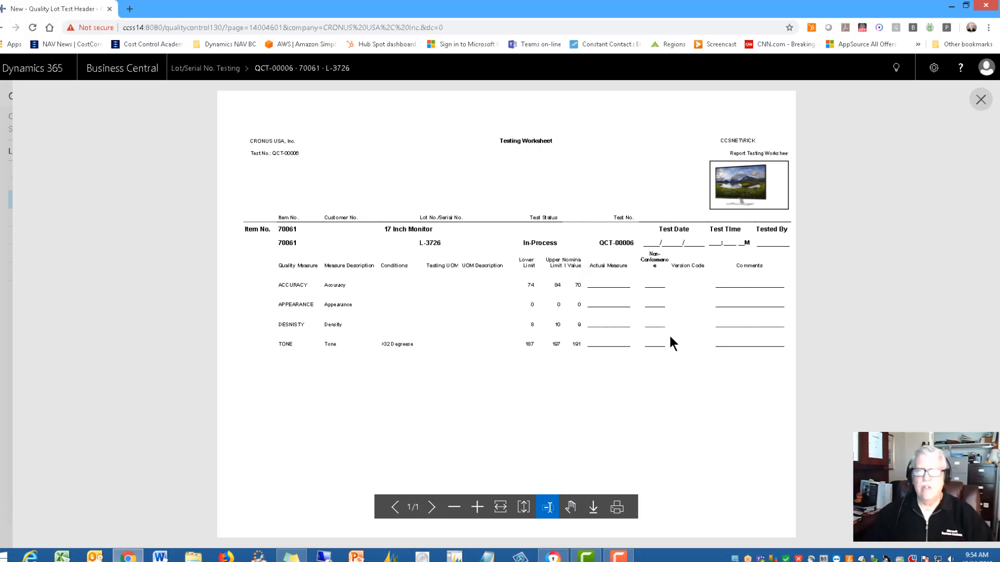
mouse_move(468, 302)
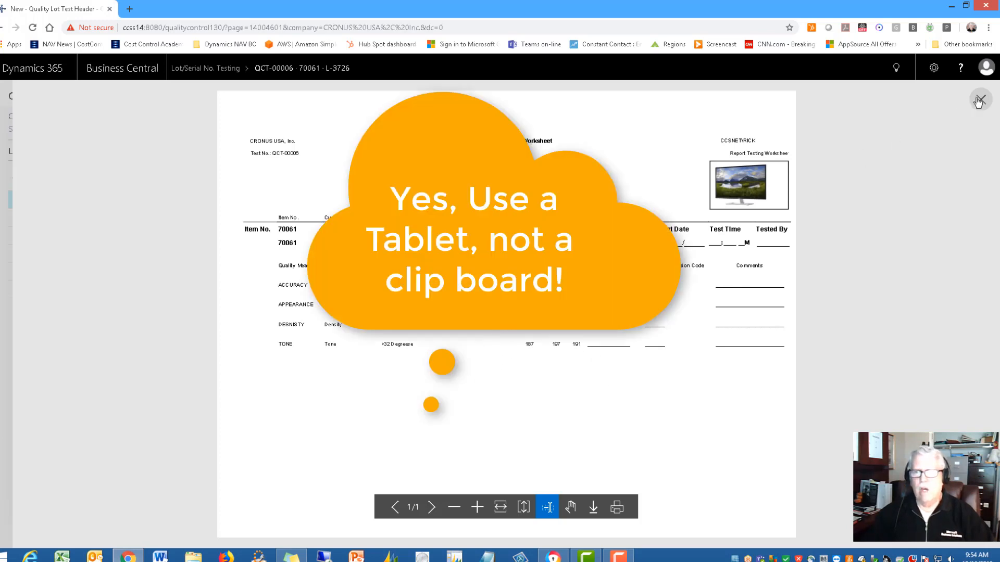
Close the worksheet preview and select the Appearance line's Result List cell.
click(979, 100)
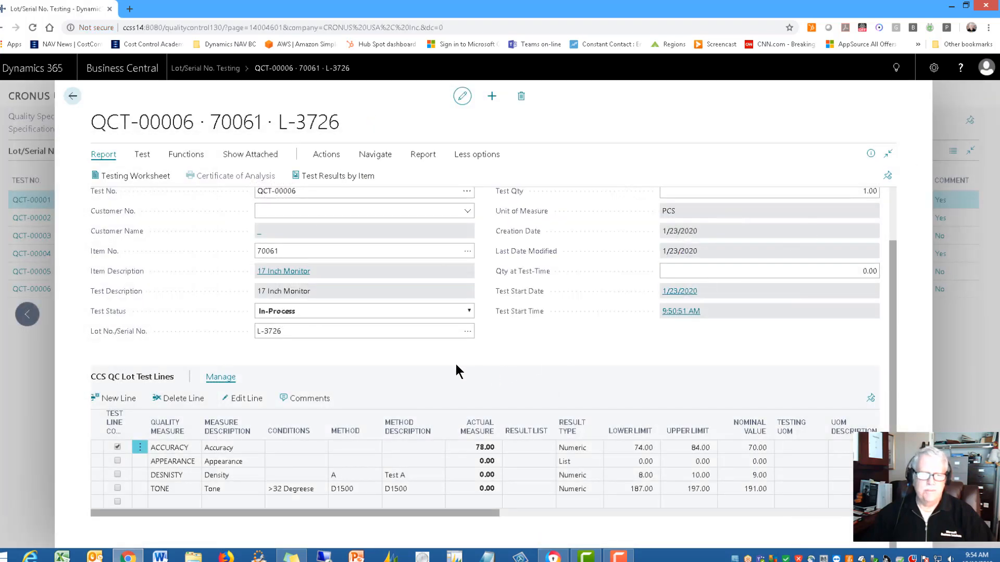
mouse_move(449, 361)
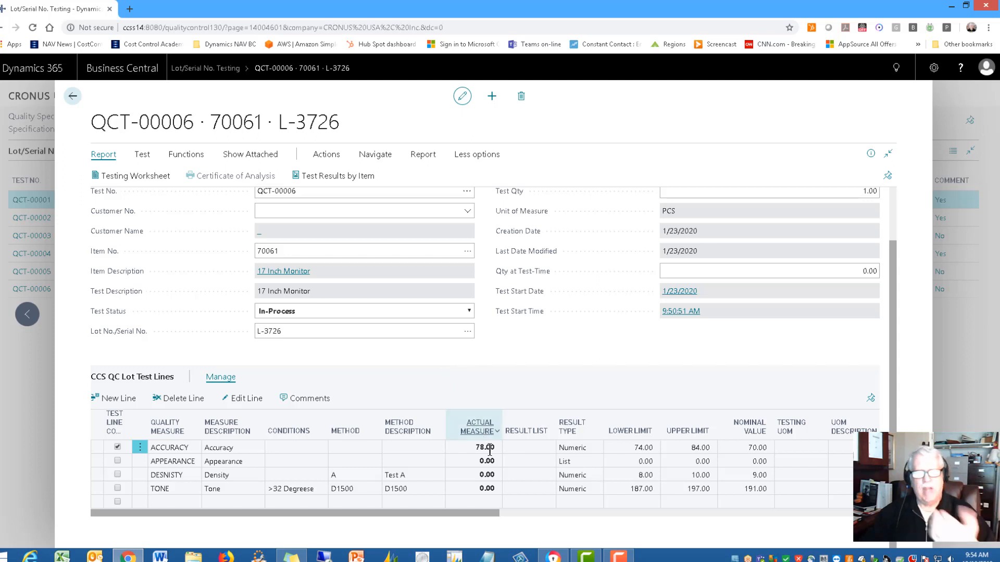
mouse_move(527, 431)
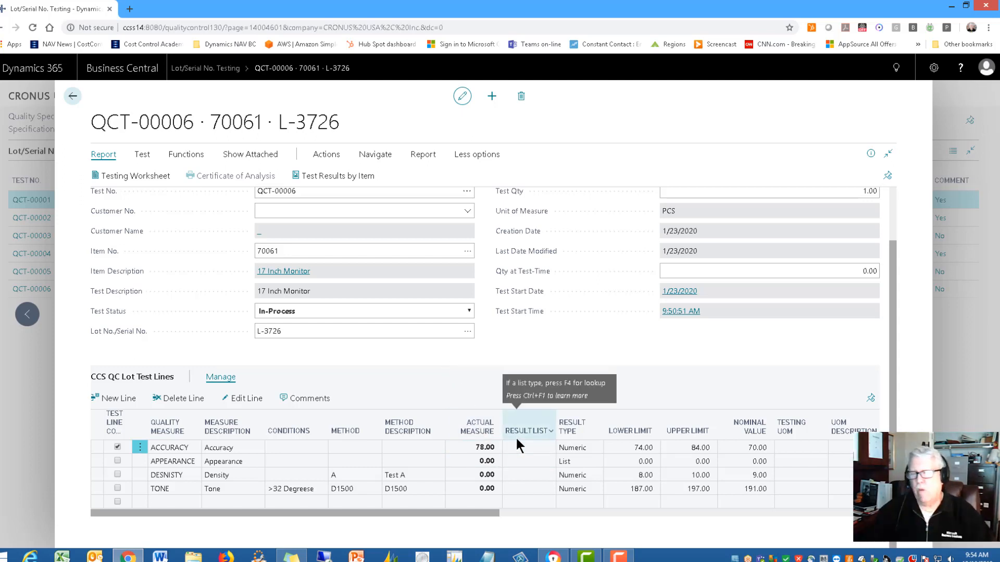
click(528, 461)
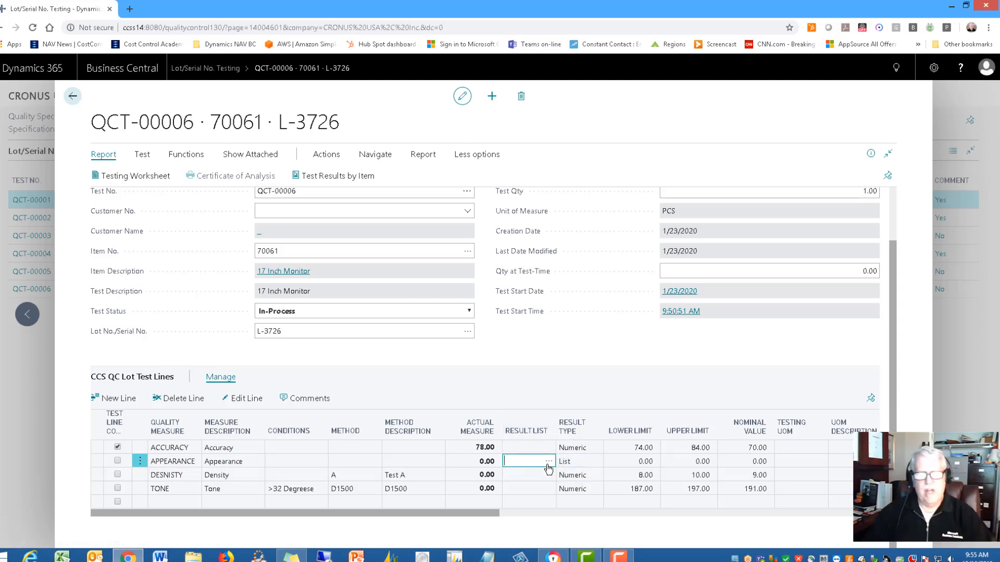
Choose GOOD as the Appearance line's result from the result list.
click(546, 462)
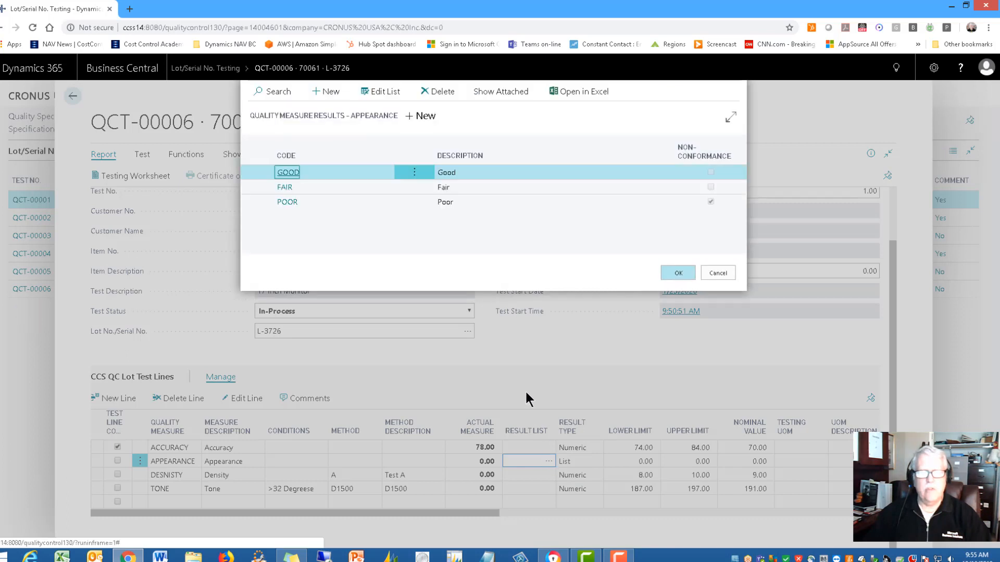
mouse_move(311, 180)
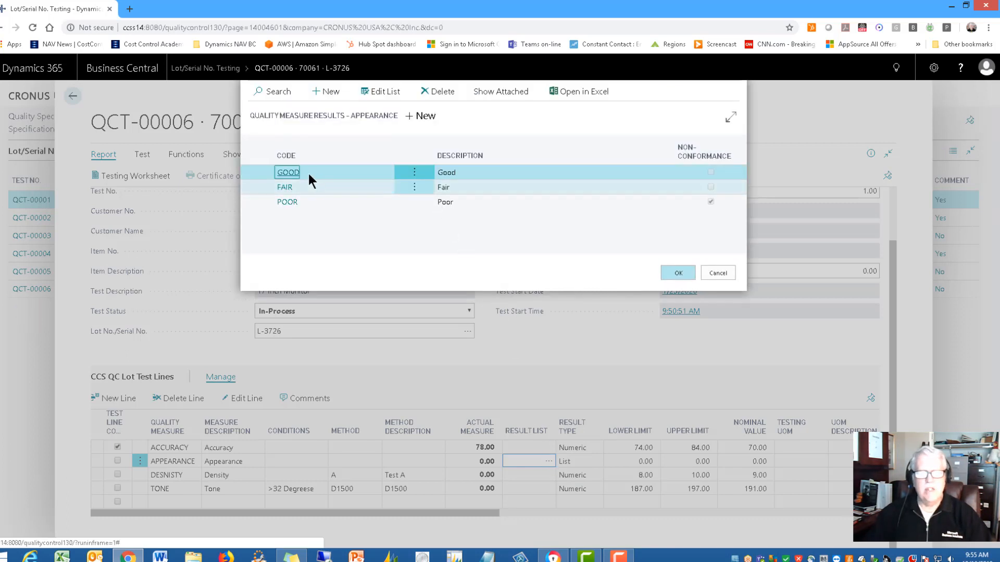
mouse_move(288, 205)
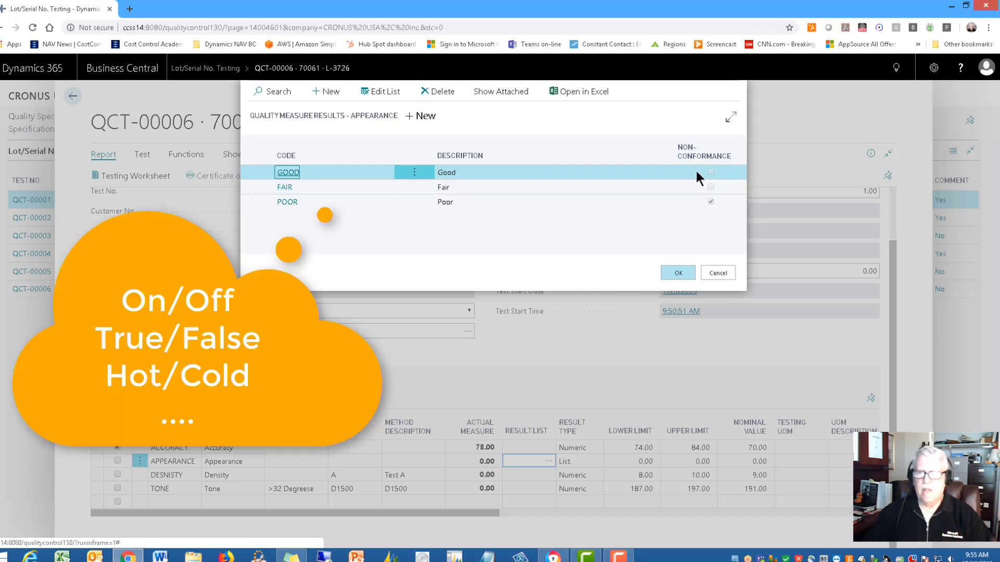
mouse_move(683, 176)
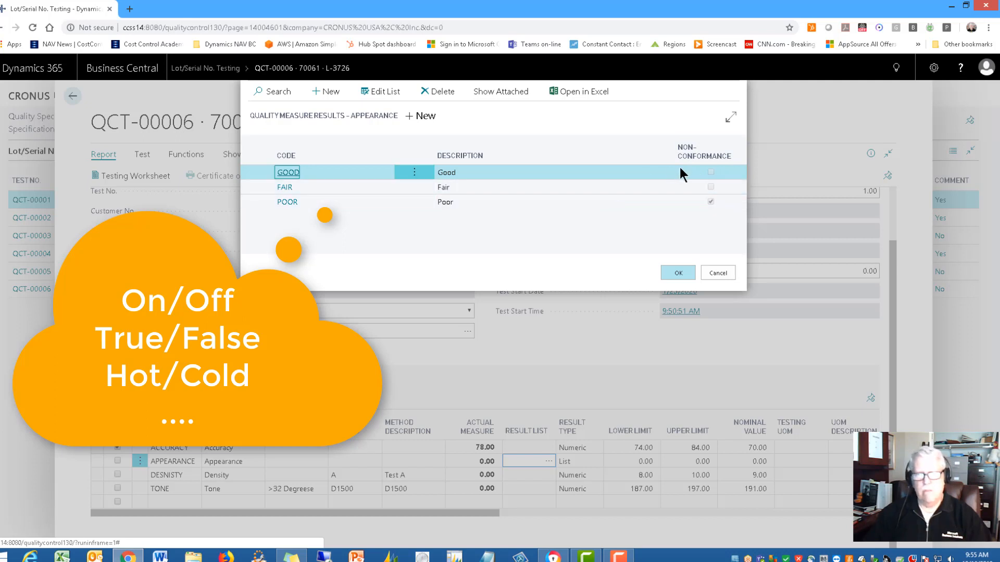
mouse_move(706, 217)
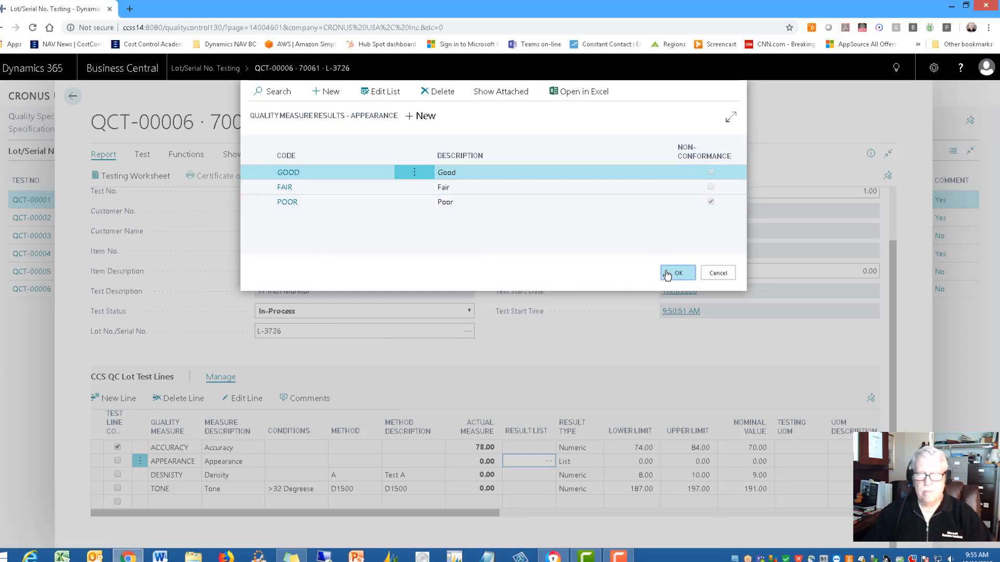
click(677, 273)
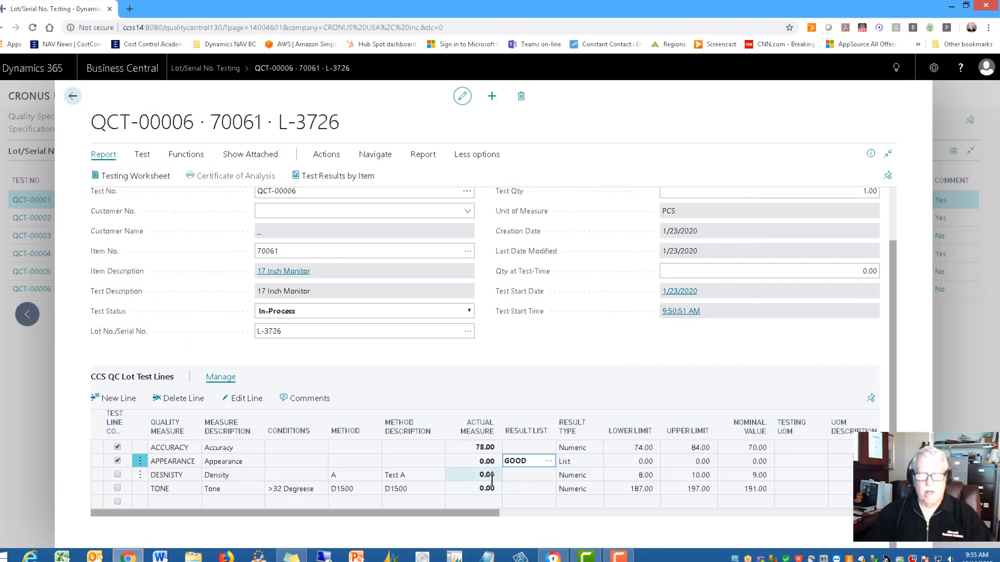
click(475, 475)
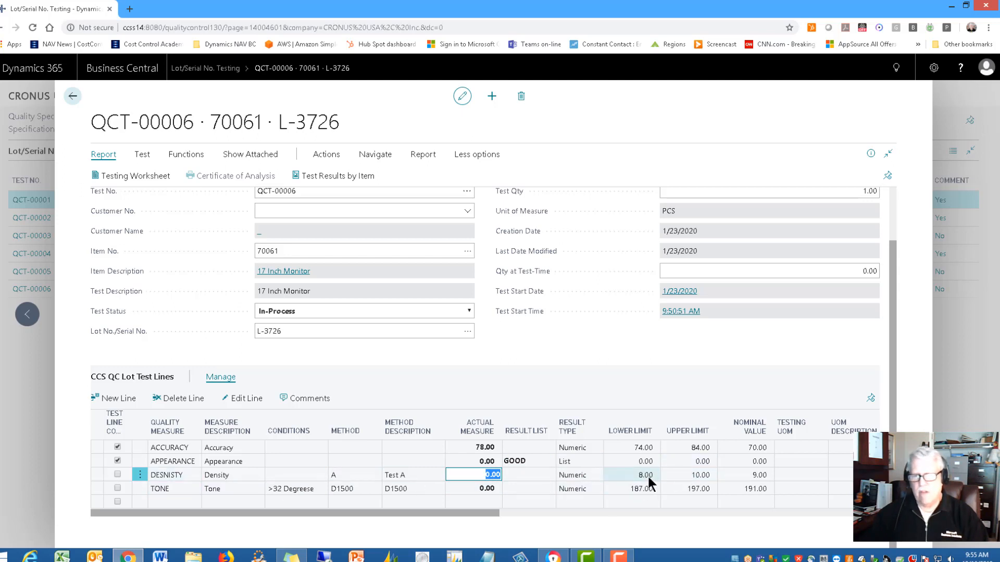
mouse_move(760, 478)
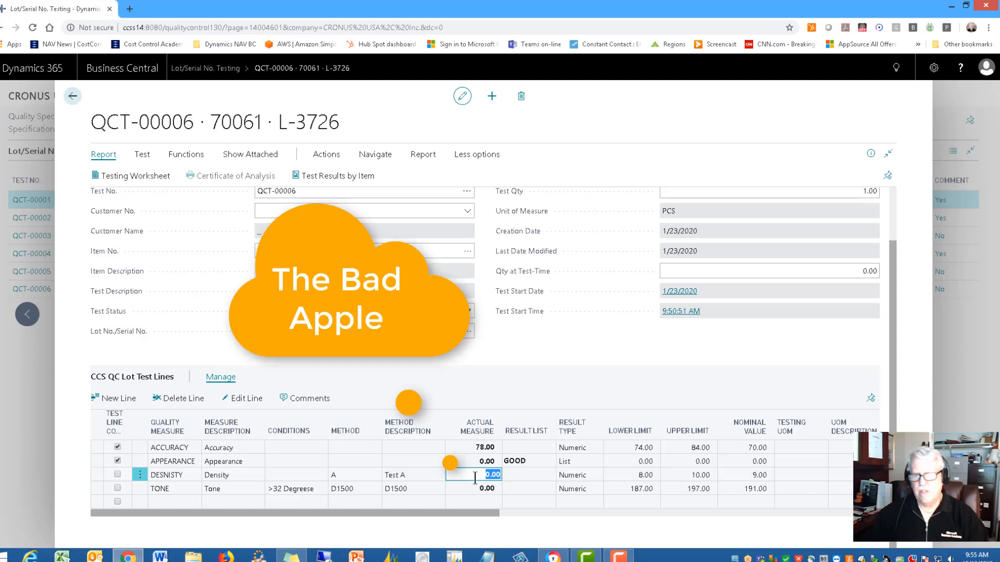
mouse_move(684, 473)
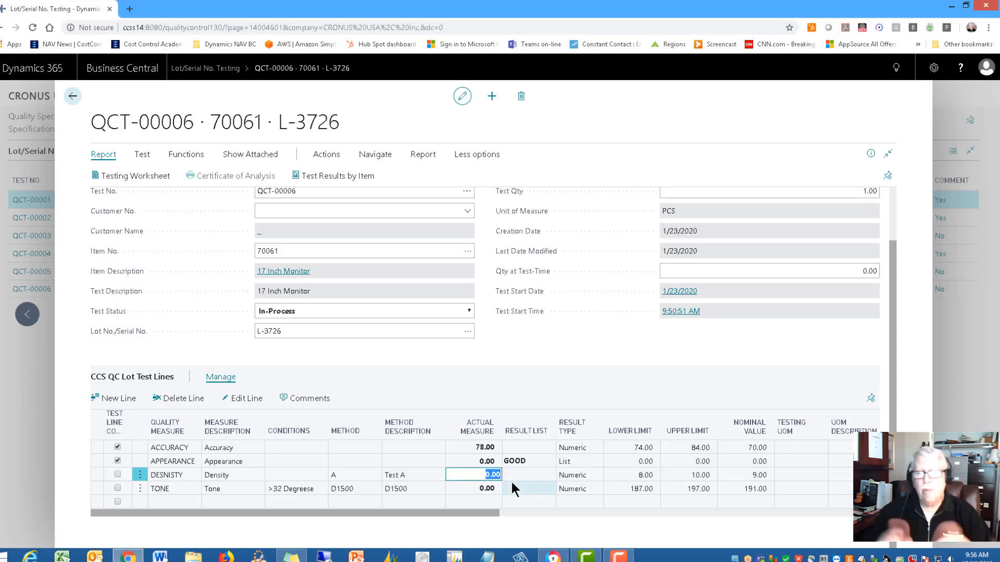
Record 11 as Density's actual measure, accepting the non-conformance warning.
text(11)
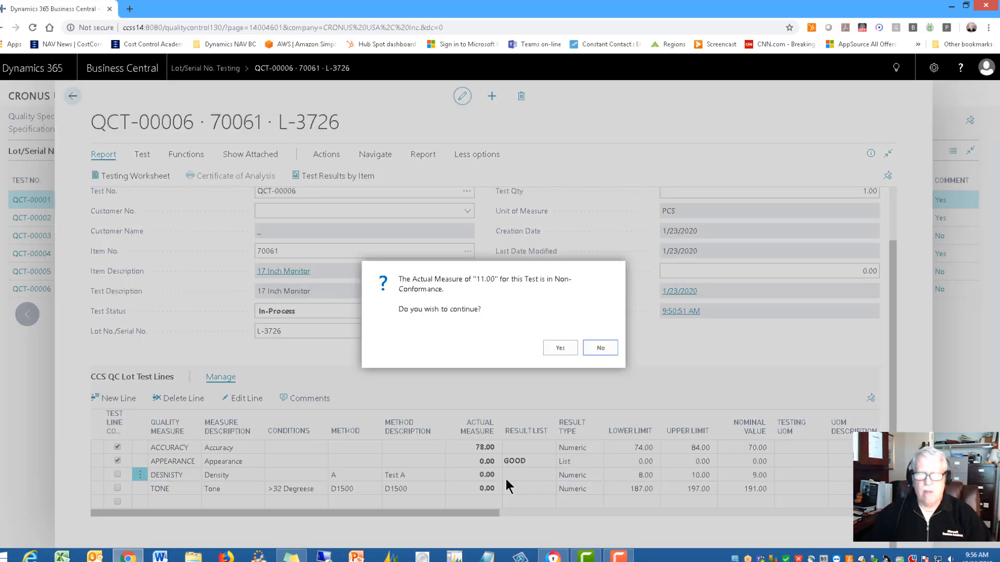
mouse_move(465, 290)
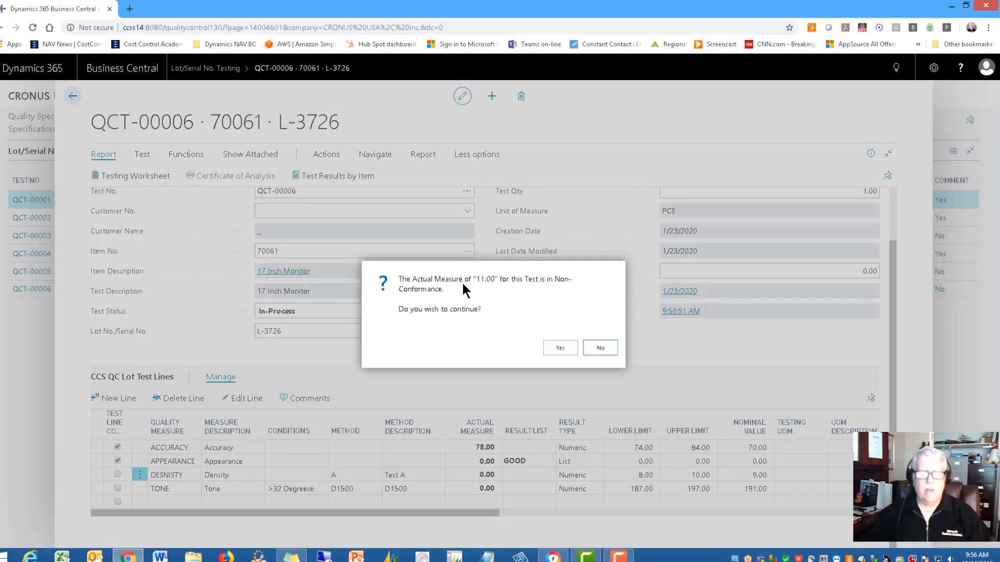
mouse_move(444, 291)
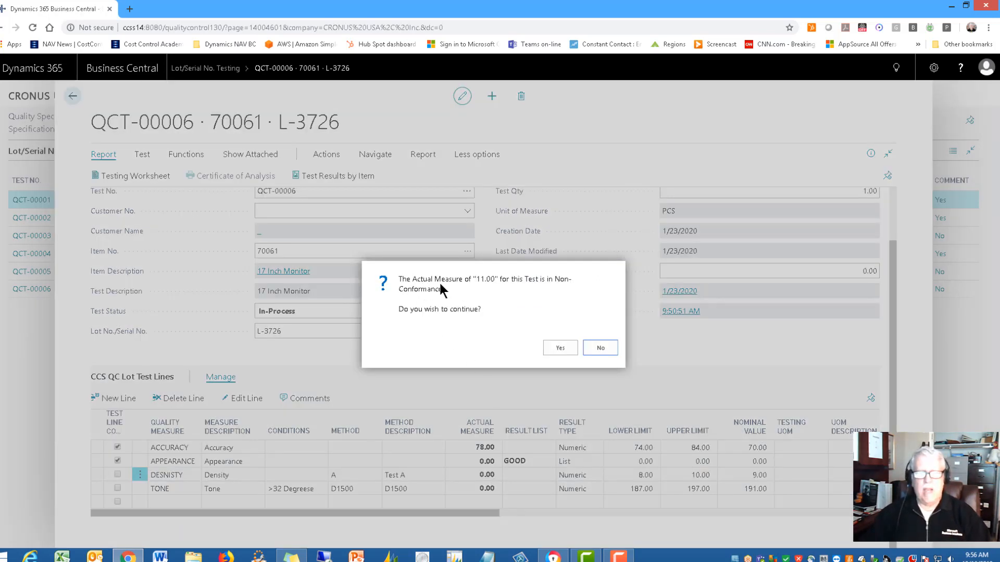
mouse_move(506, 292)
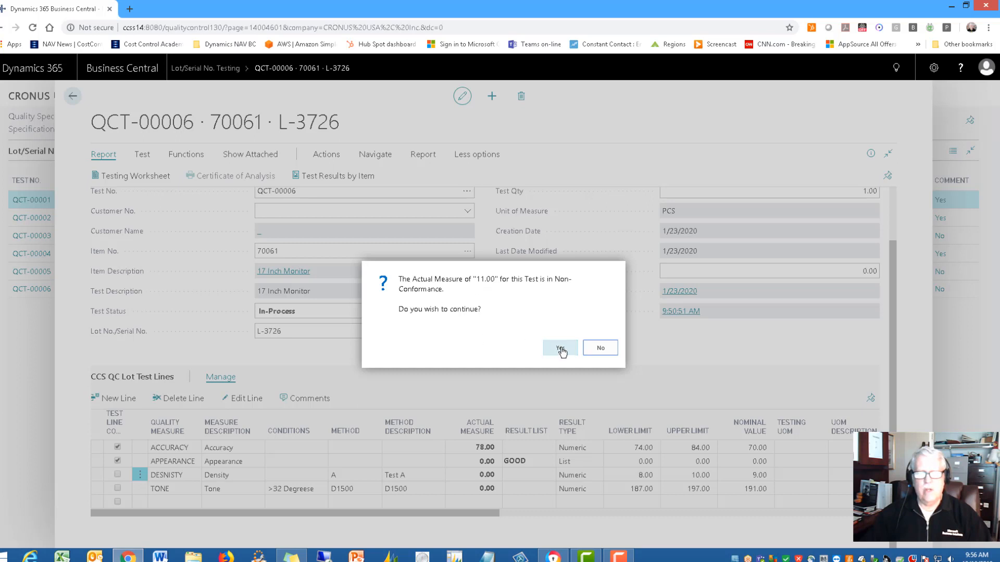
click(558, 348)
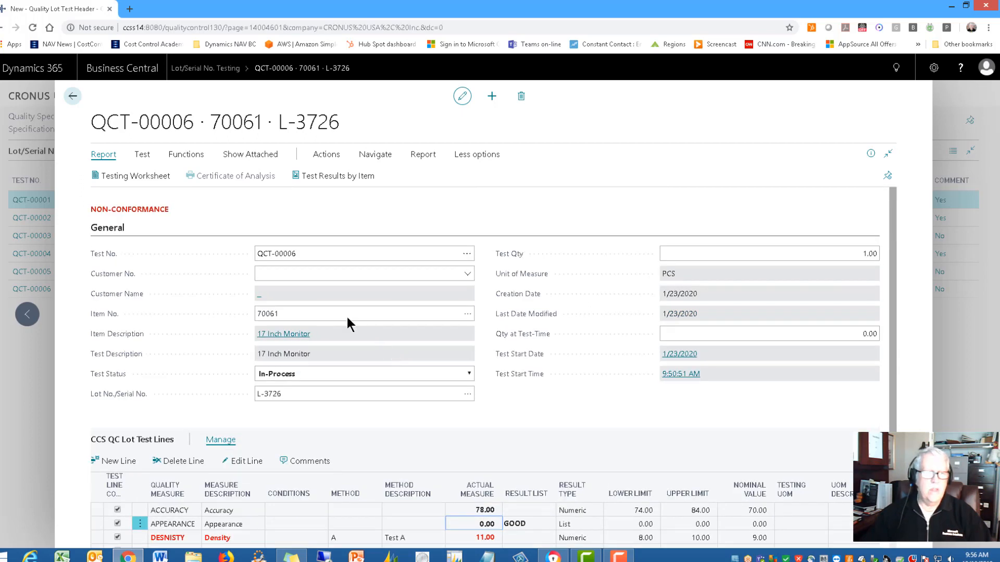
mouse_move(102, 220)
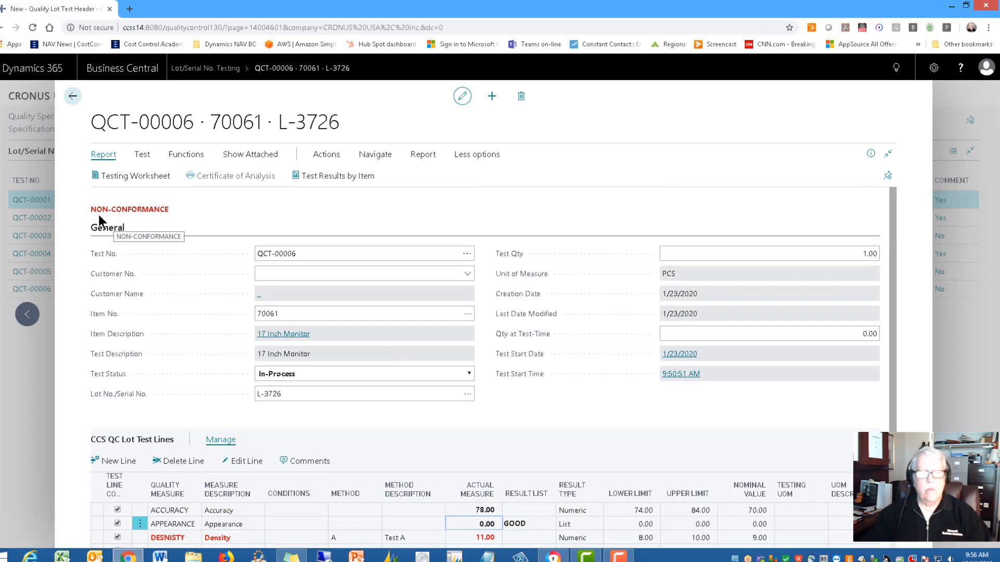
mouse_move(127, 204)
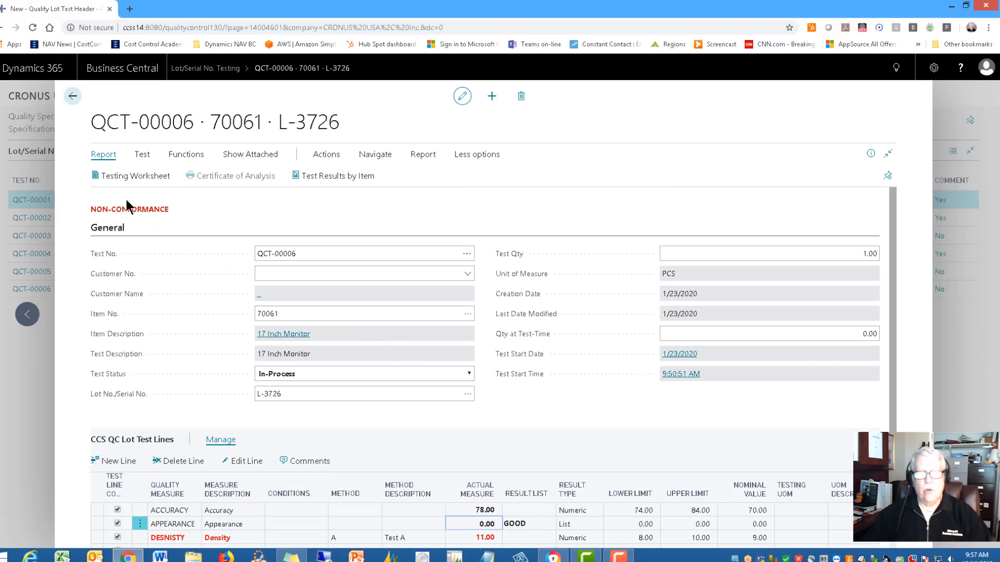
mouse_move(164, 229)
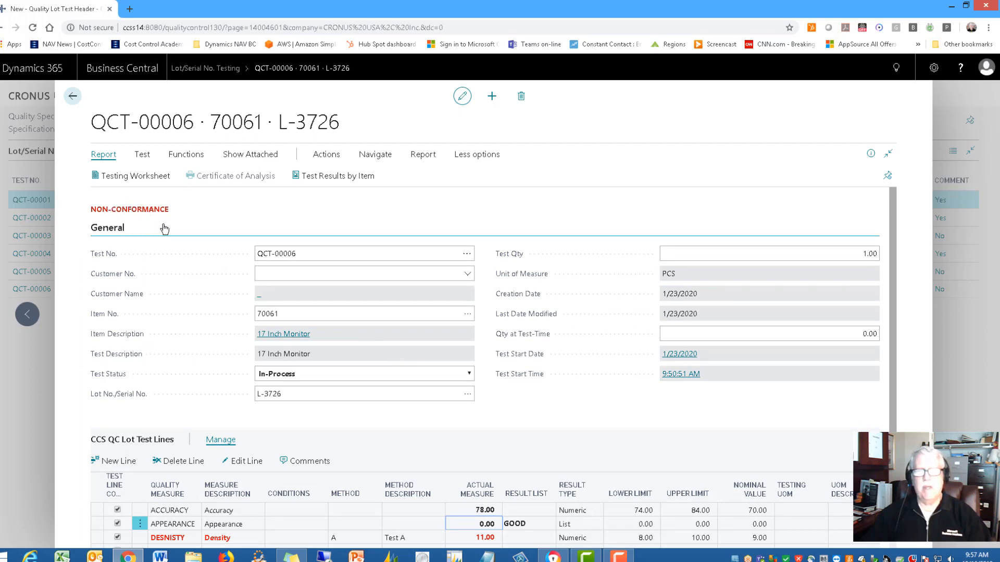
mouse_move(169, 300)
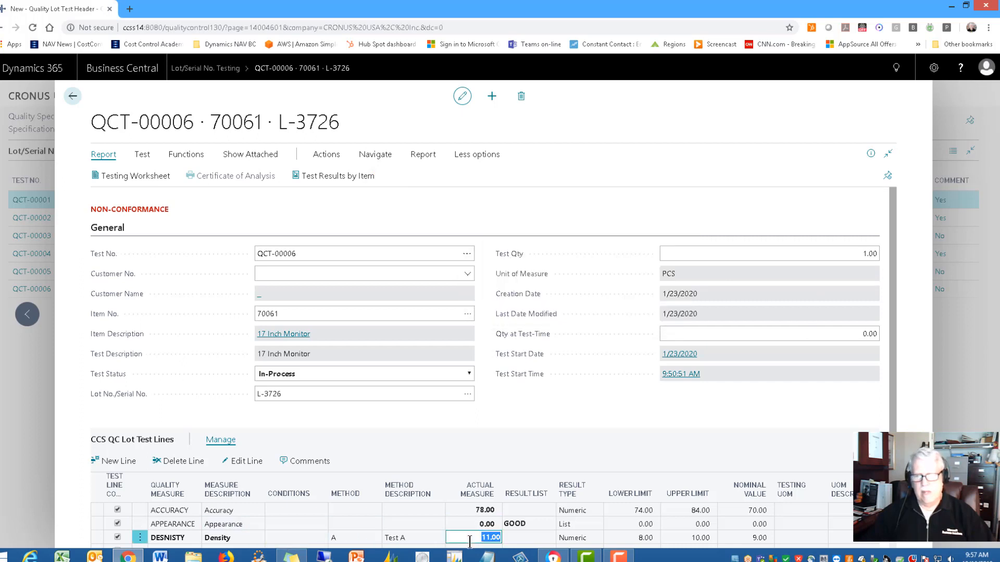
Correct Density's actual measure from 11 to 9.5, returning the test to In-Process.
scroll(down, 3)
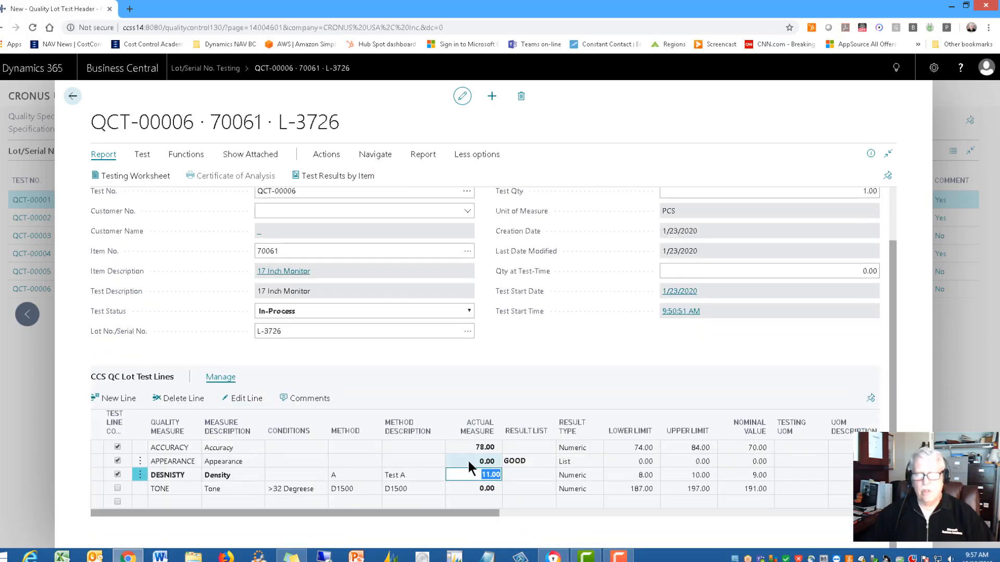
click(487, 462)
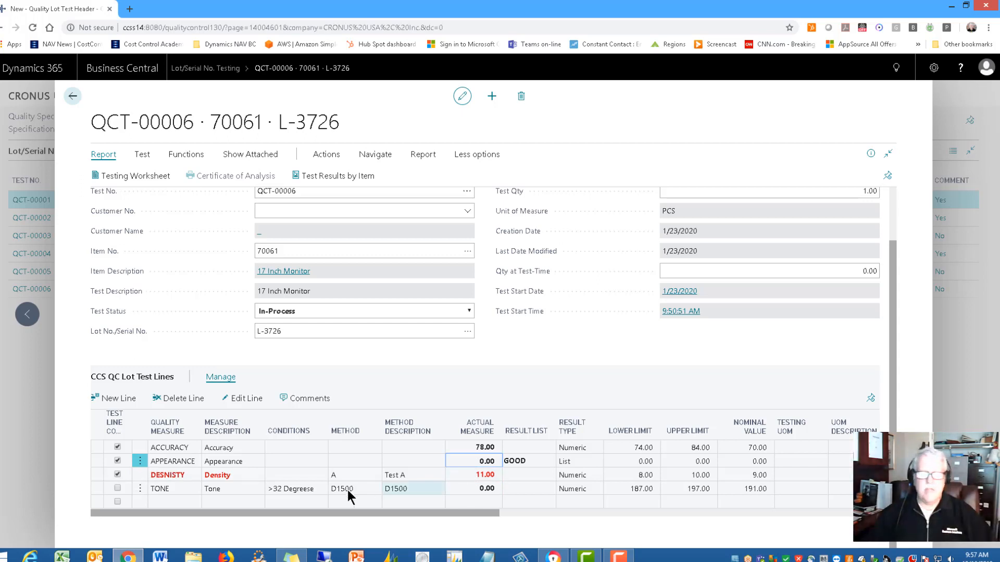
click(117, 475)
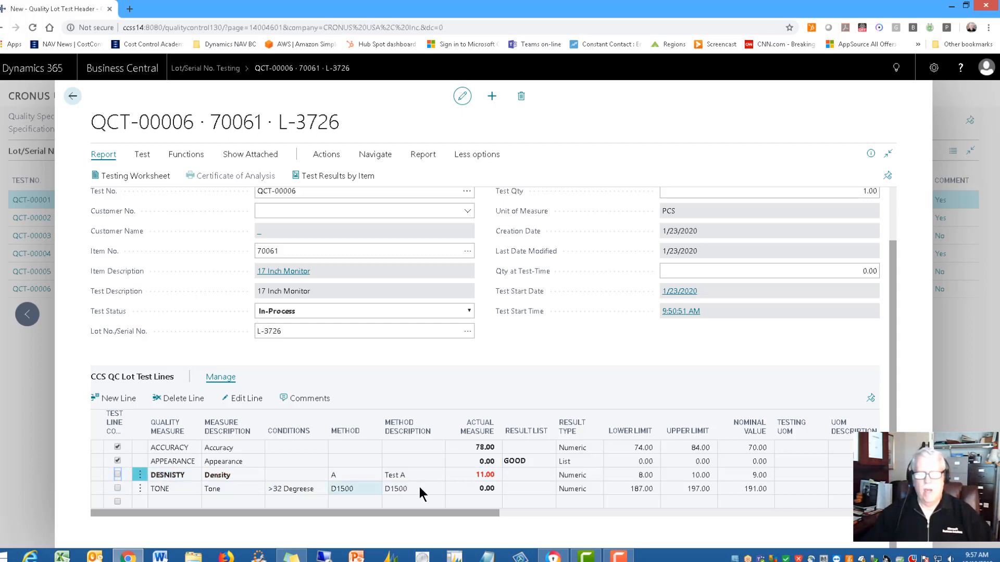
click(486, 475)
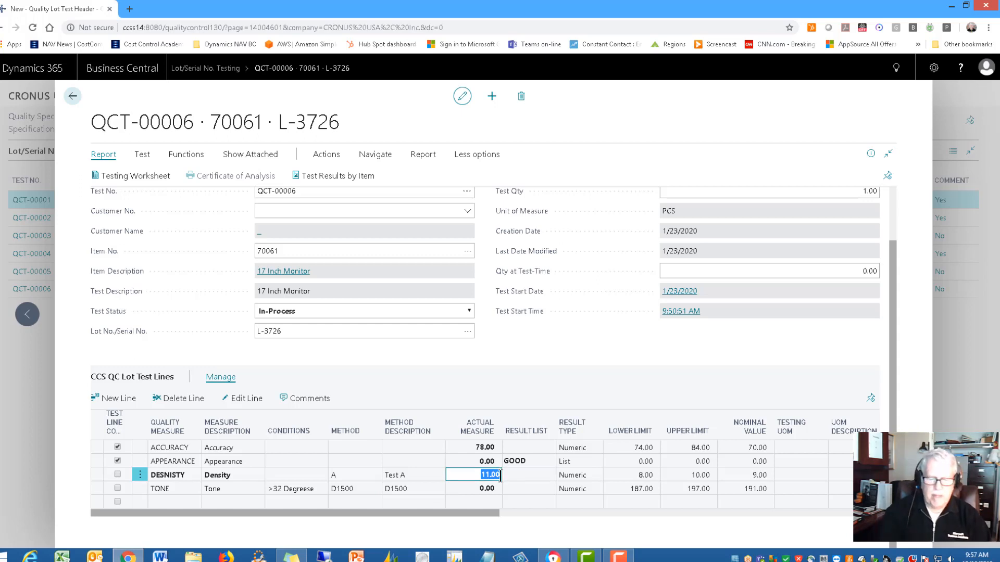
text(9.50)
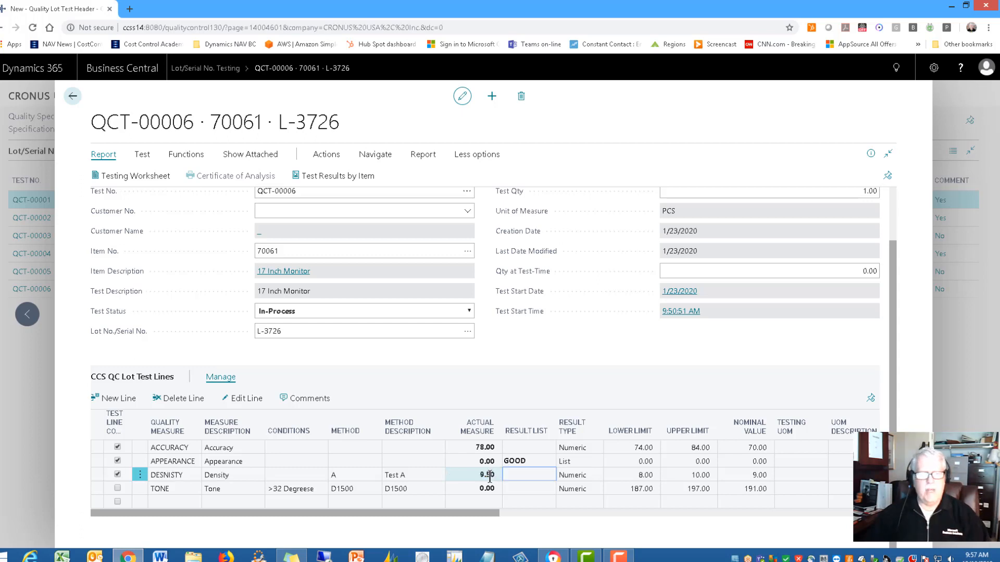
scroll(up, 3)
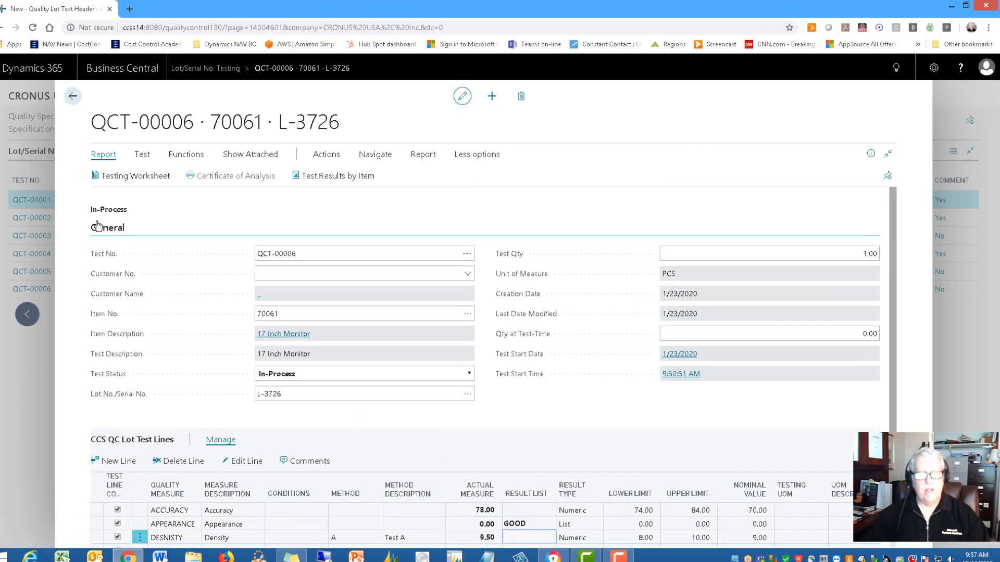
mouse_move(115, 220)
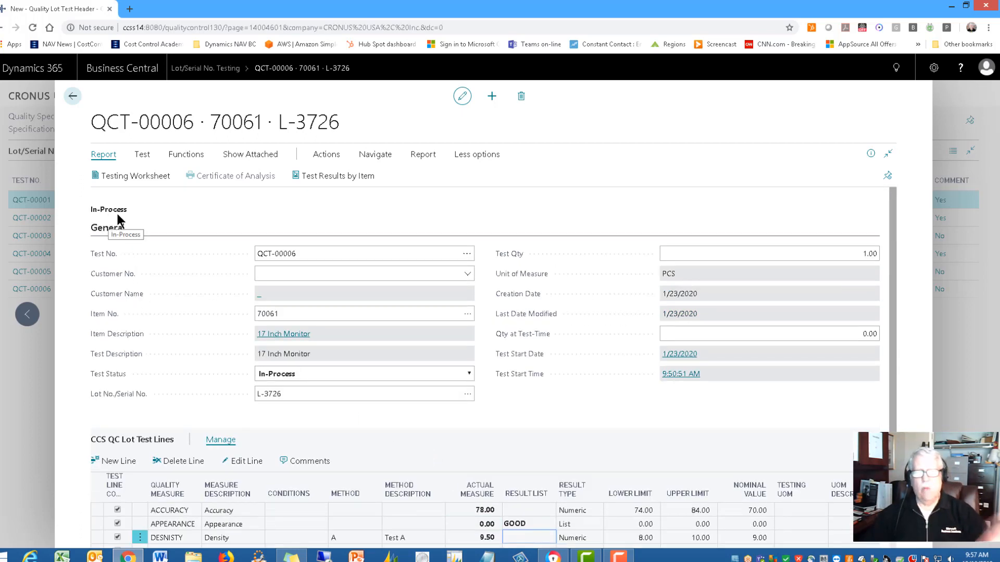
scroll(down, 3)
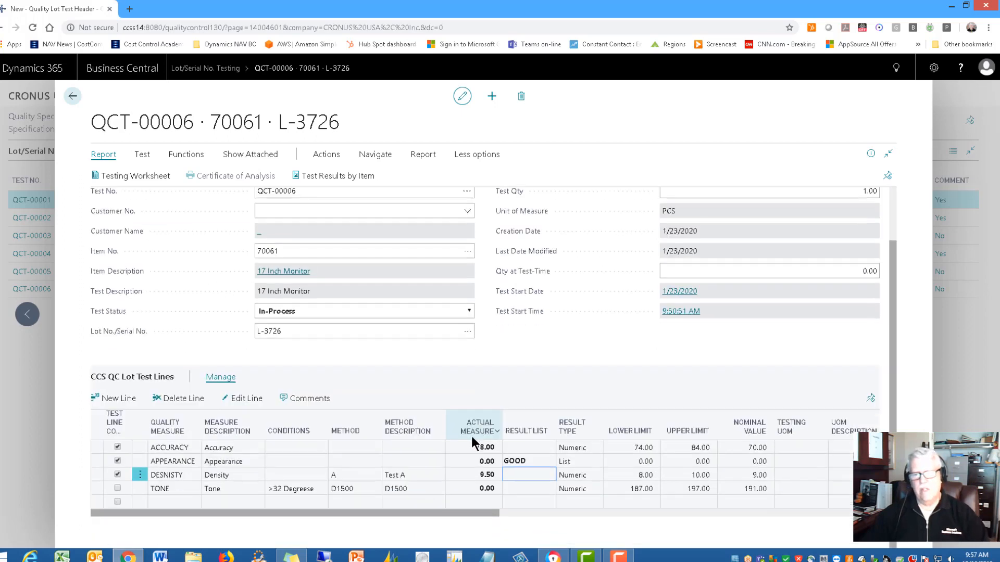
click(486, 488)
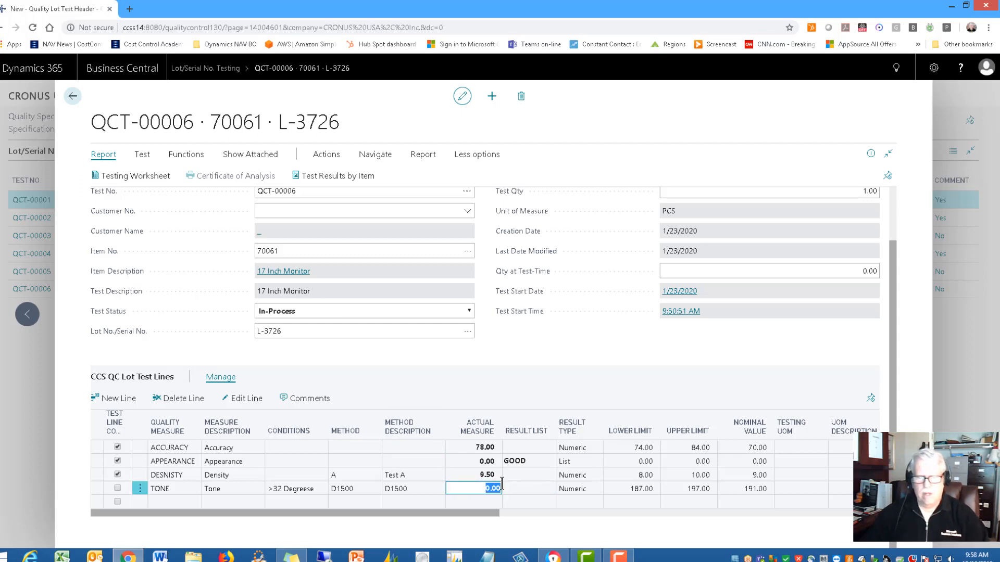
Record 191 as the Tone line's actual measure, completing all four measures.
text(191)
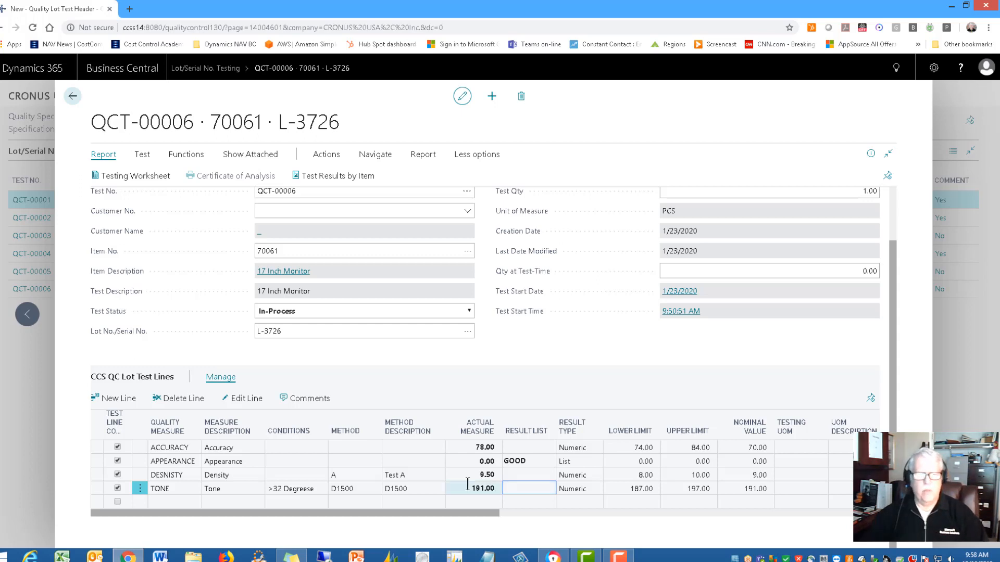
mouse_move(468, 313)
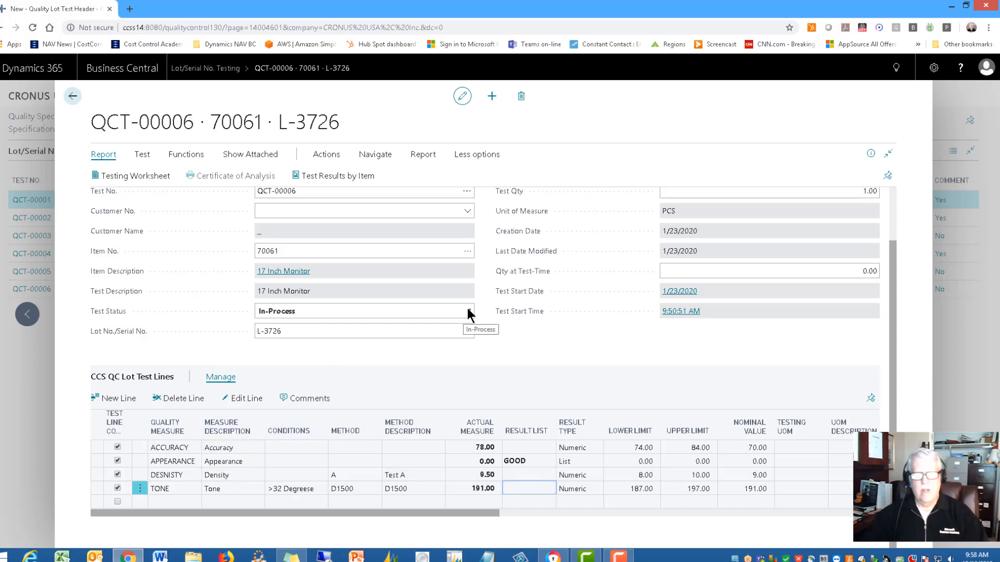
Show the Test Status options for QCT-00006, New through Closed.
click(469, 311)
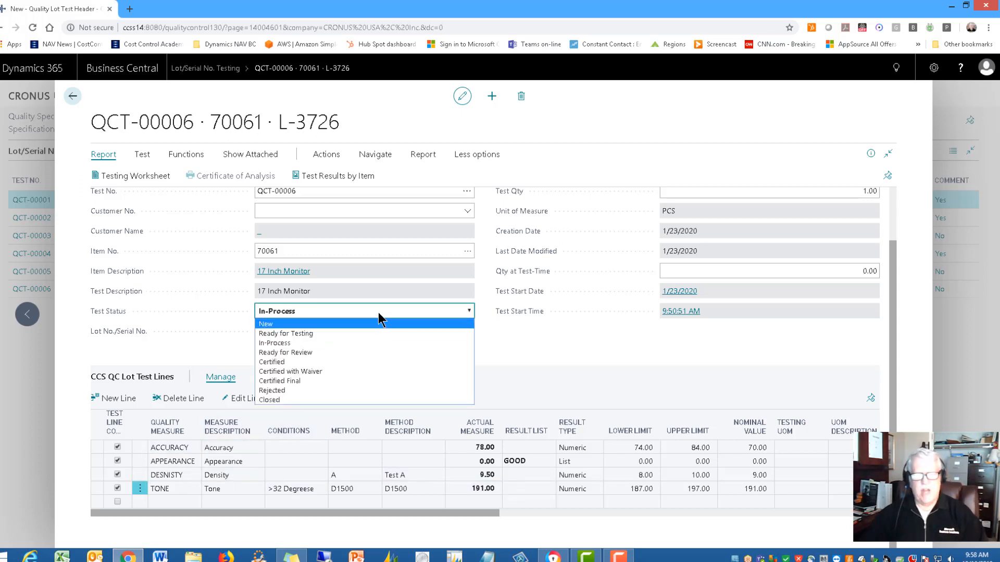
mouse_move(271, 326)
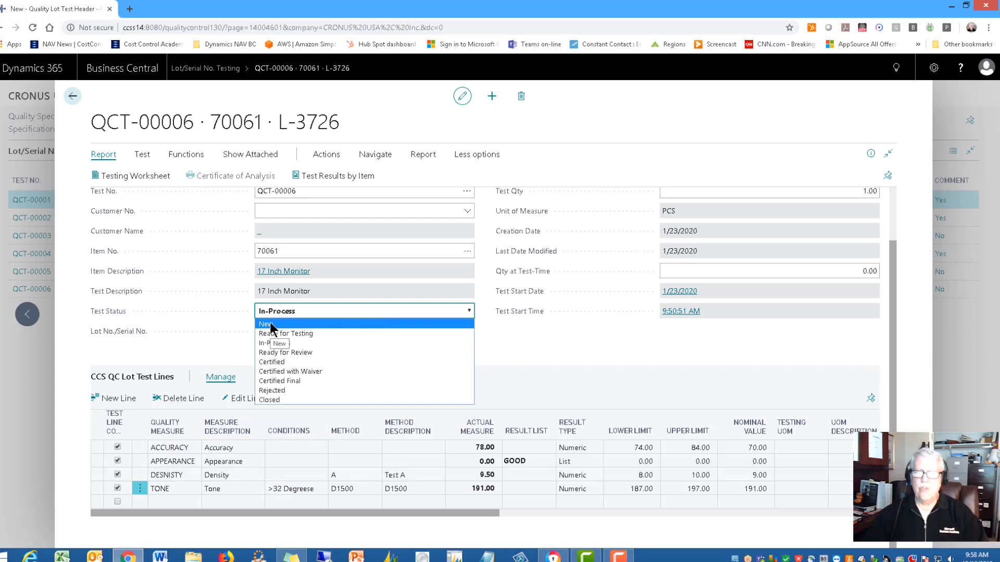
mouse_move(294, 367)
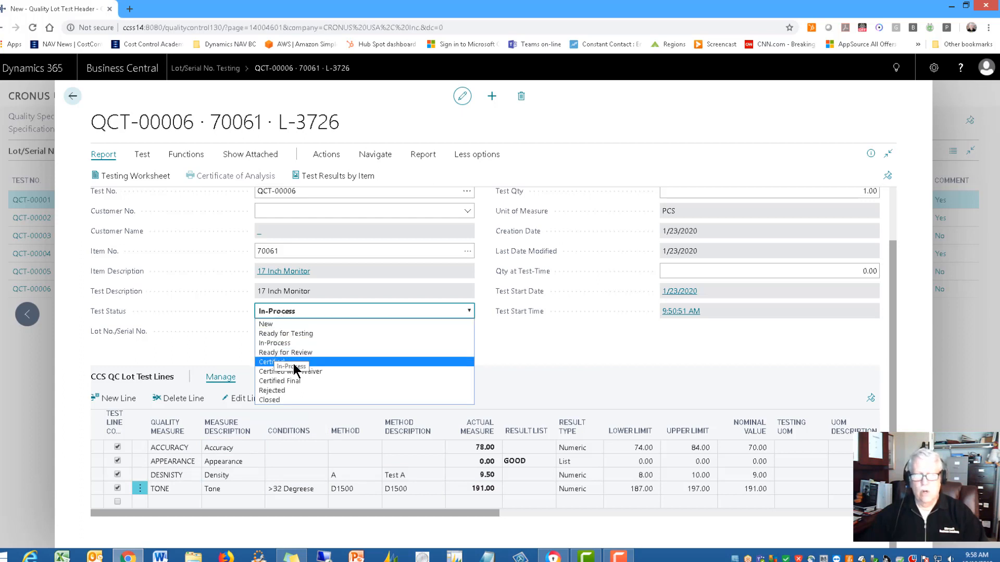
mouse_move(271, 362)
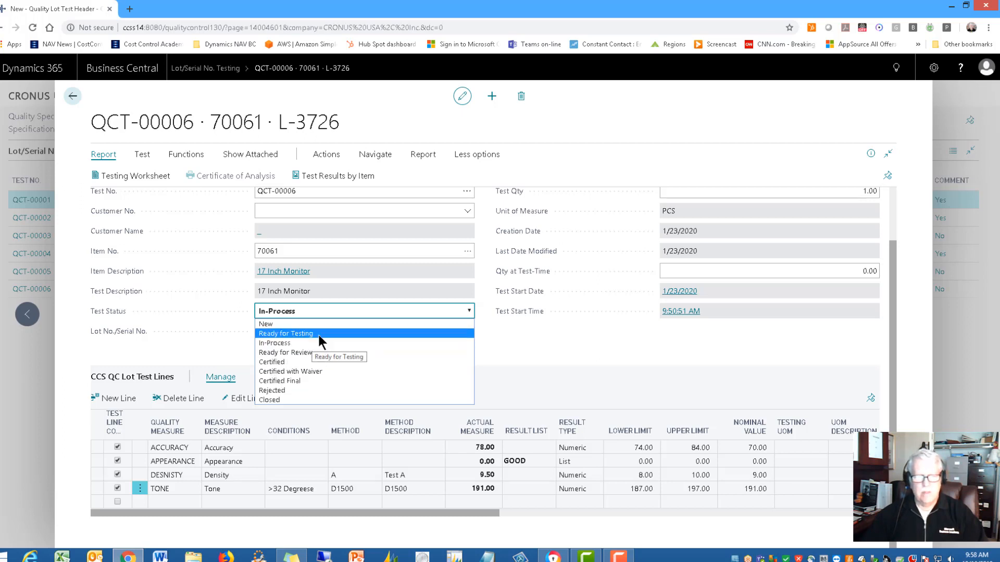
mouse_move(322, 338)
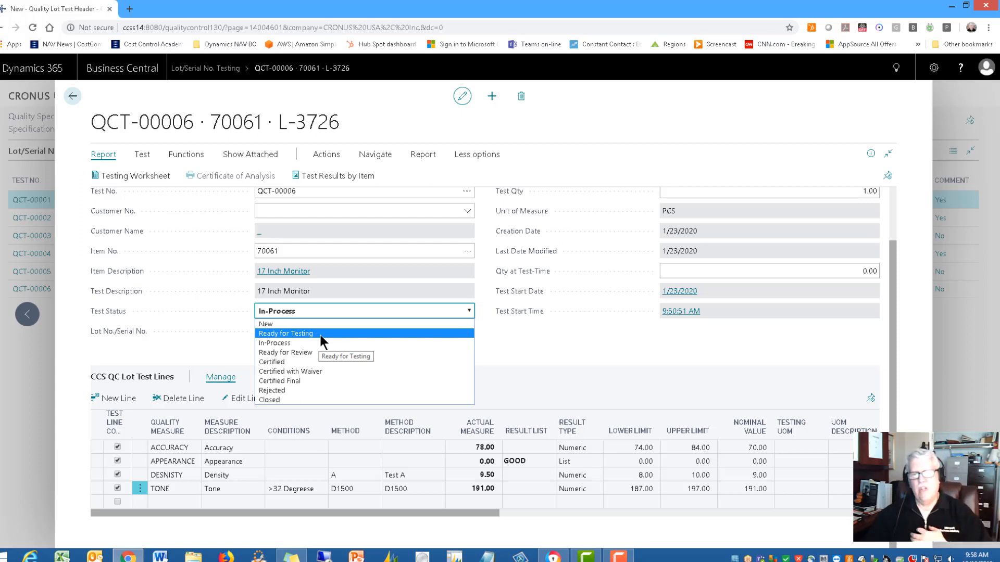
mouse_move(285, 352)
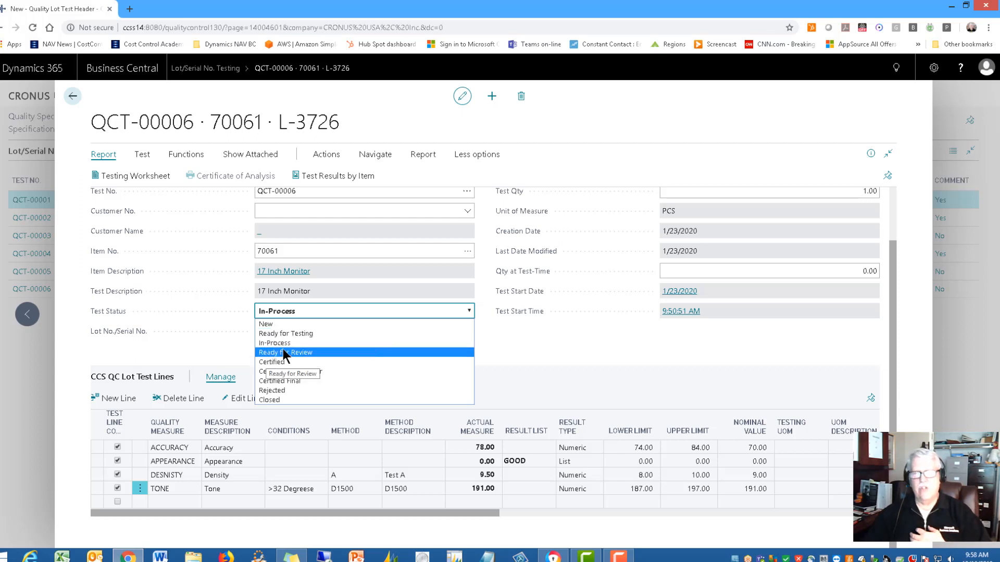
mouse_move(315, 356)
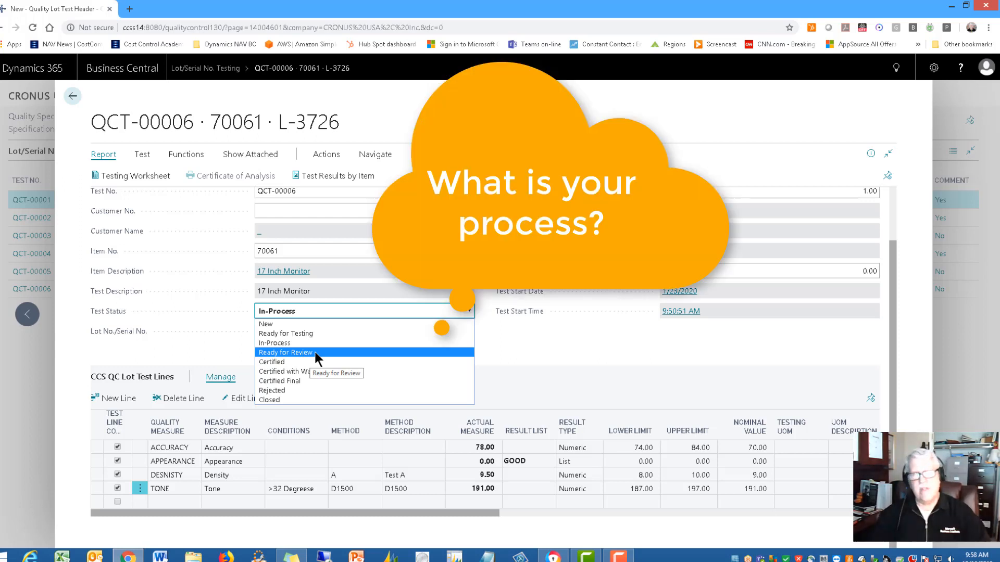
mouse_move(299, 361)
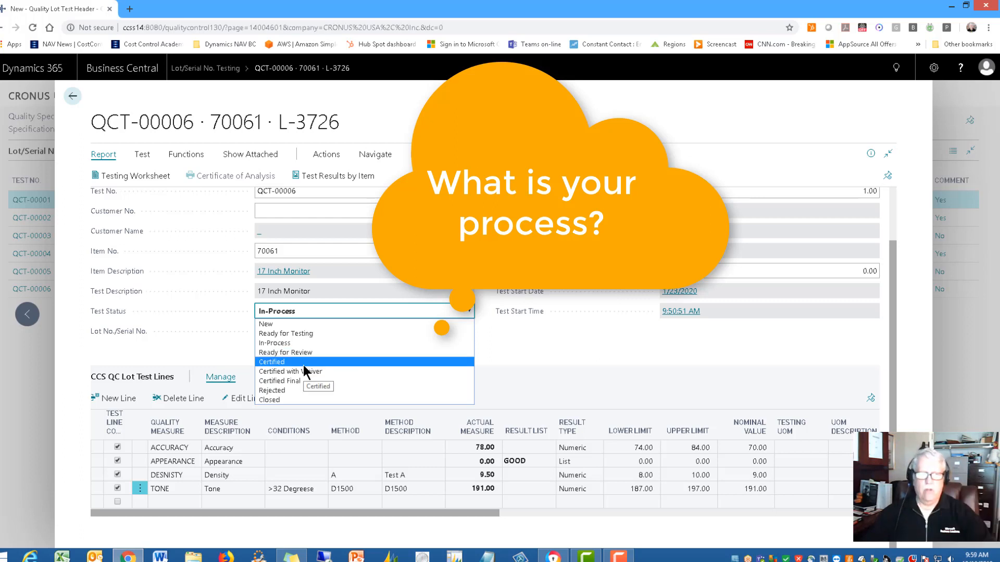
Set lot test QCT-00006's Test Status to Certified.
click(271, 361)
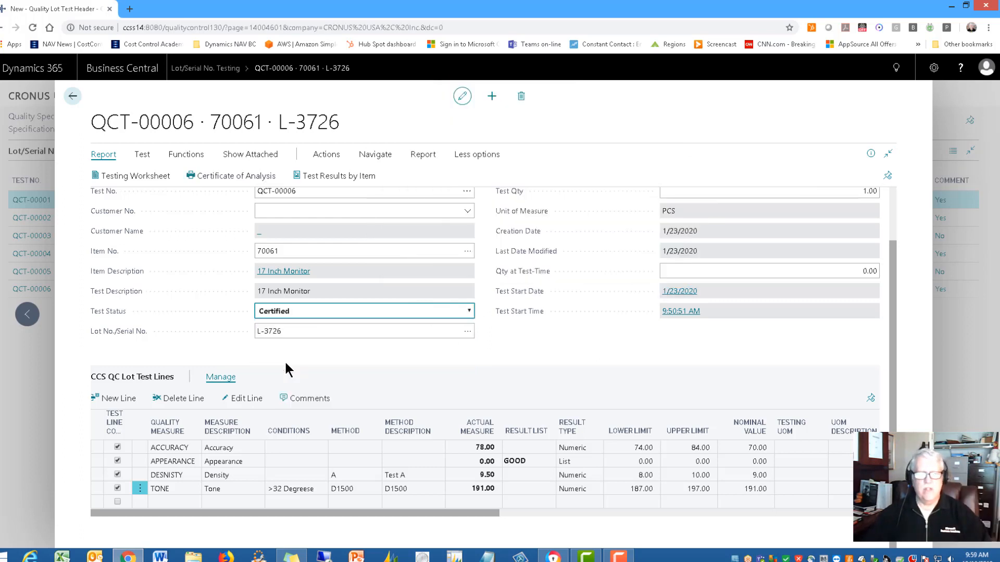
mouse_move(402, 369)
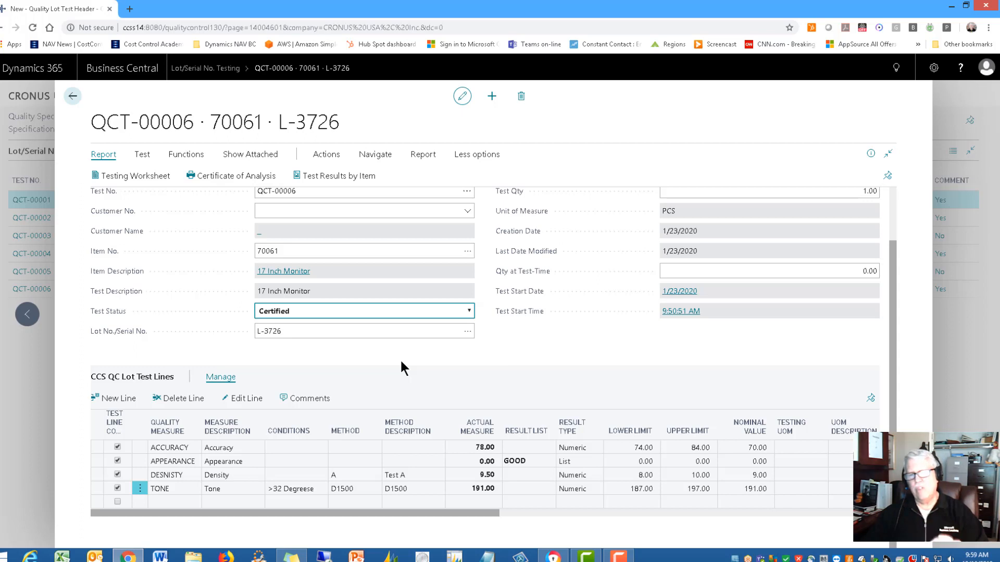
mouse_move(234, 176)
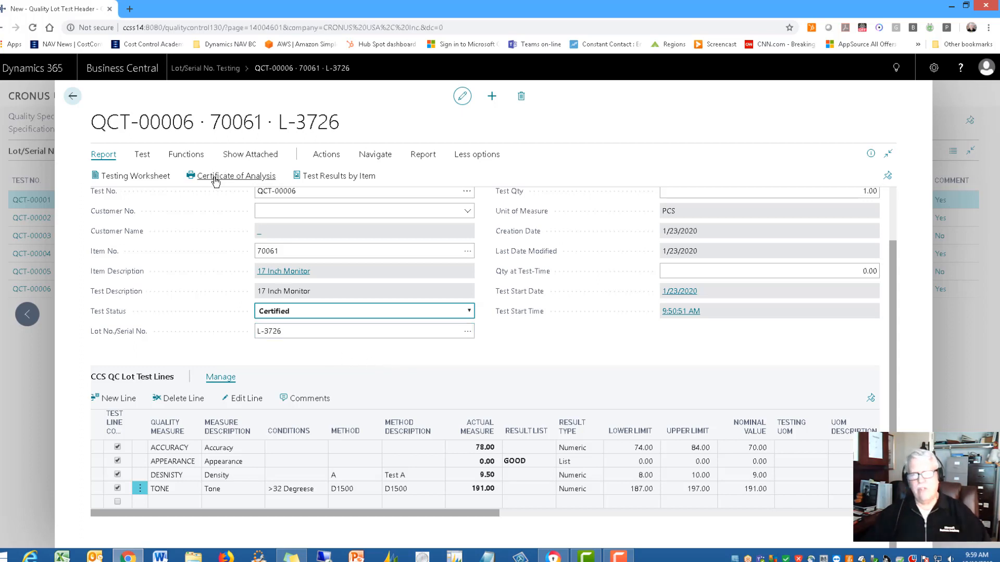
mouse_move(234, 175)
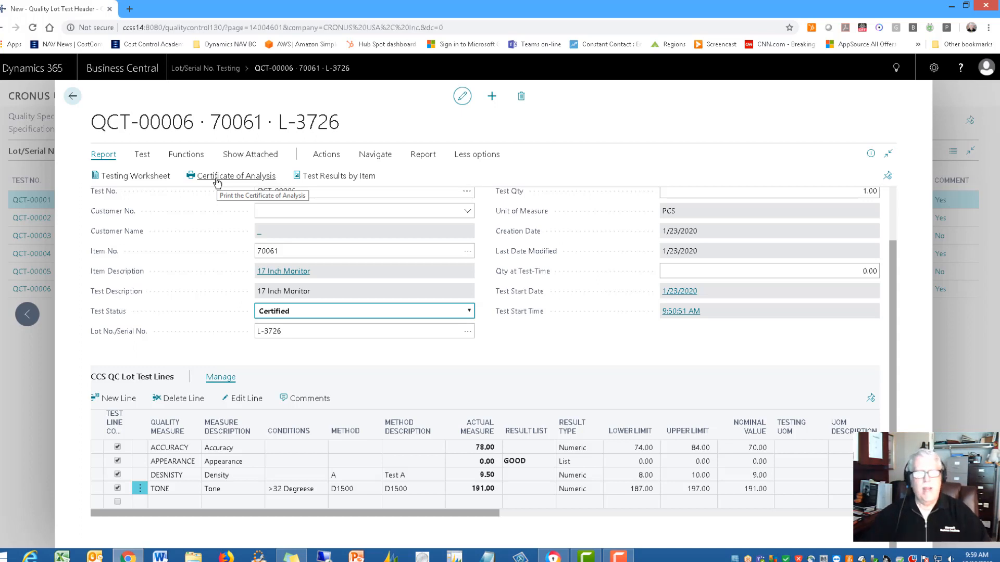
Preview the Certificate of Analysis report for item 70061, lot L-3726.
click(236, 175)
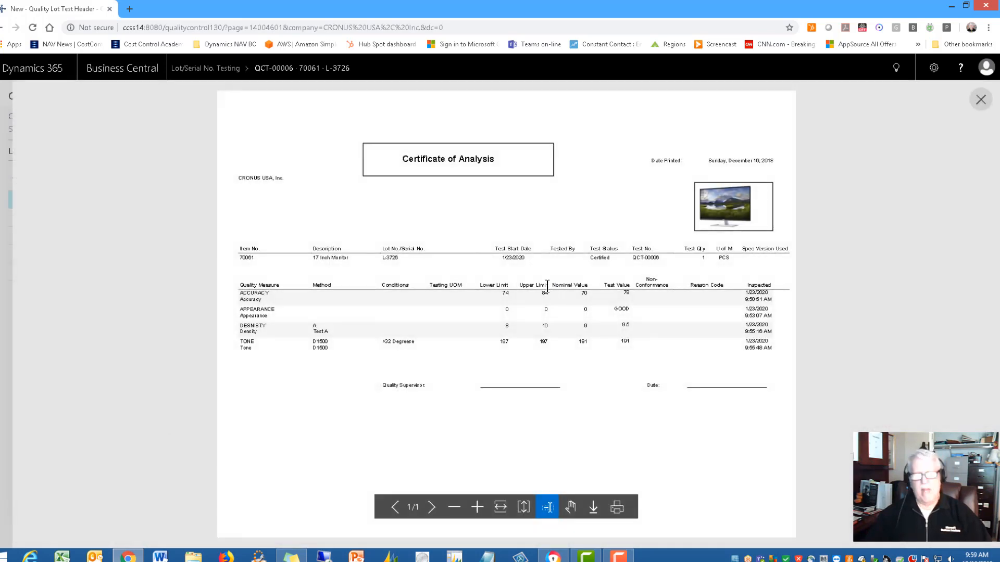
mouse_move(482, 202)
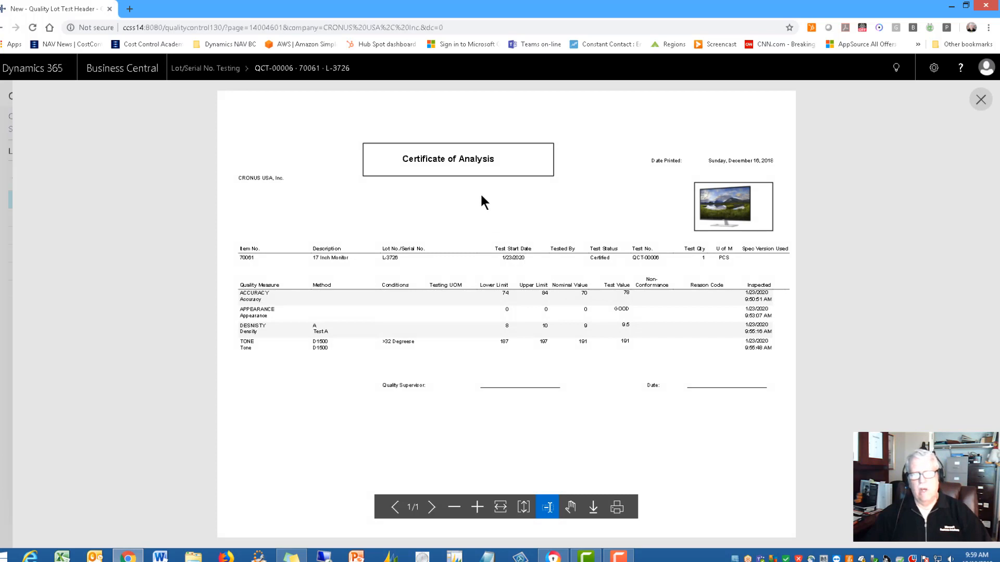
mouse_move(746, 204)
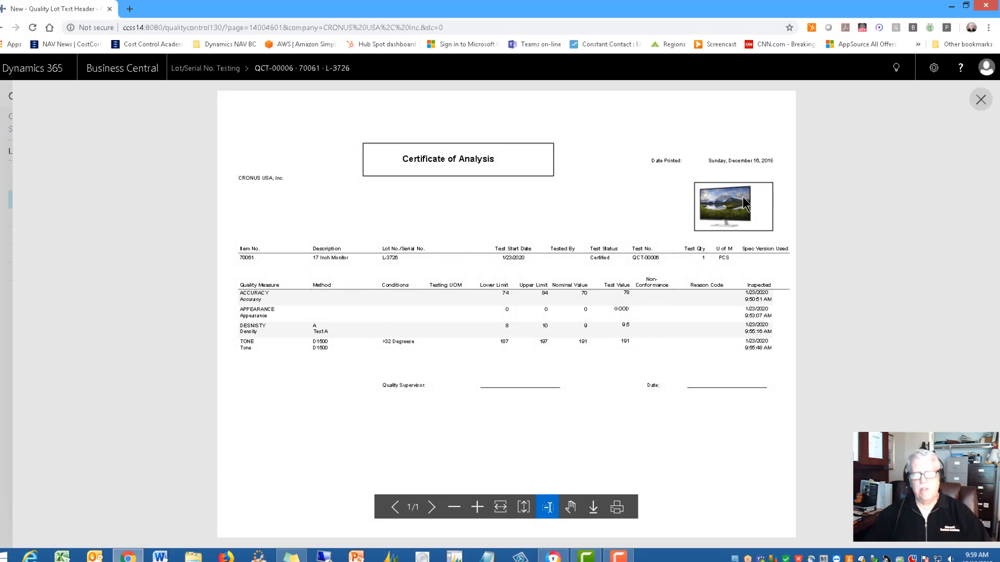
mouse_move(454, 186)
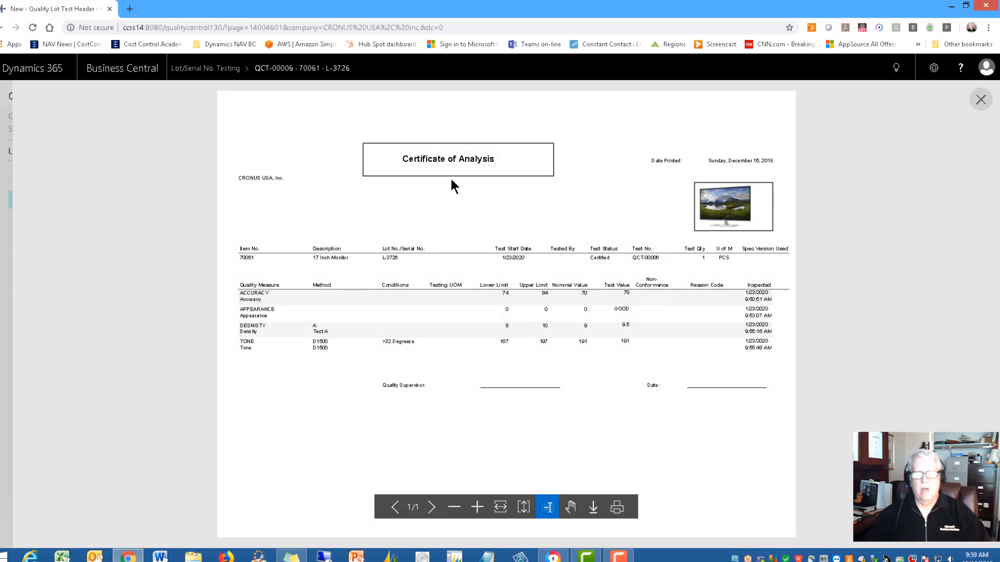
mouse_move(421, 175)
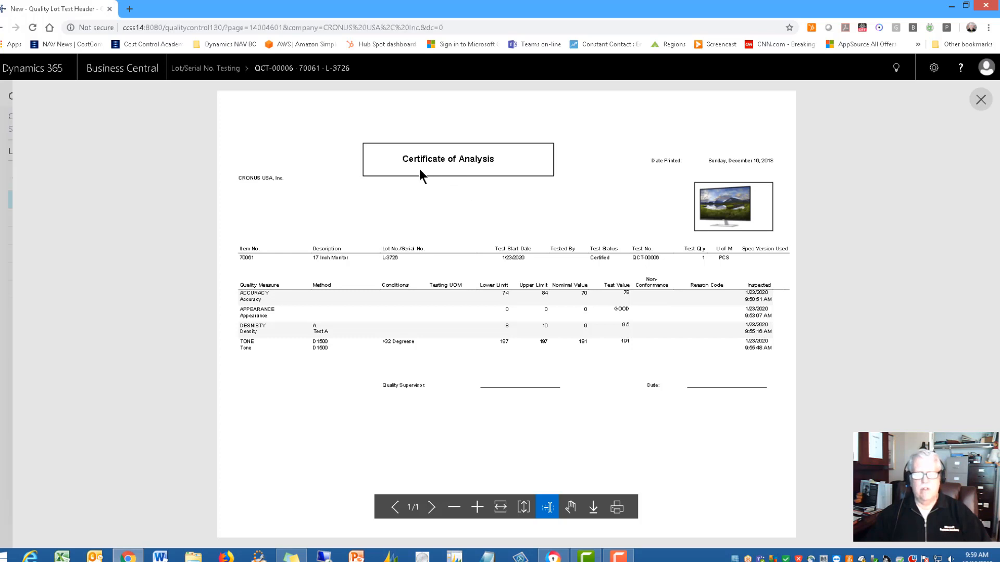
mouse_move(248, 268)
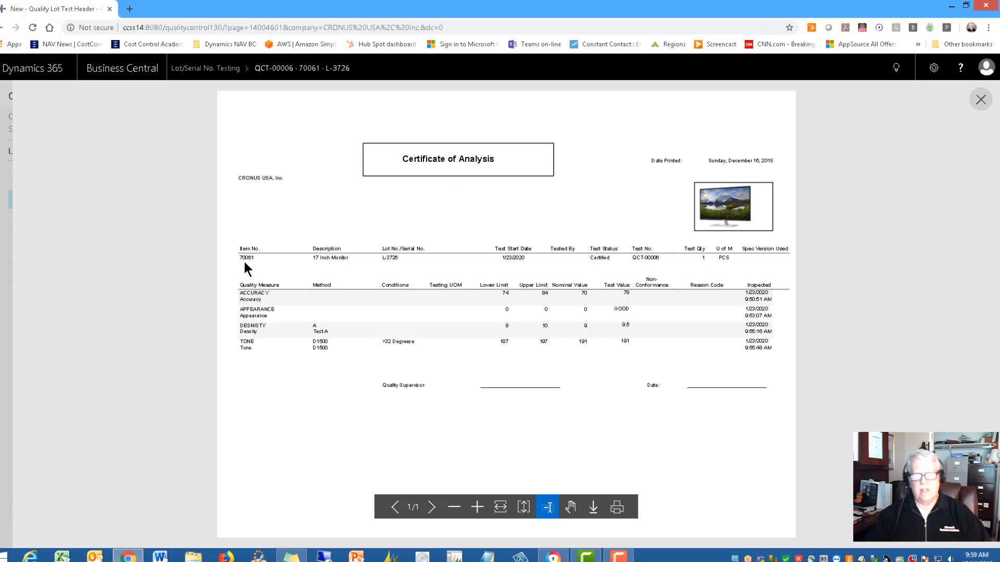
mouse_move(425, 266)
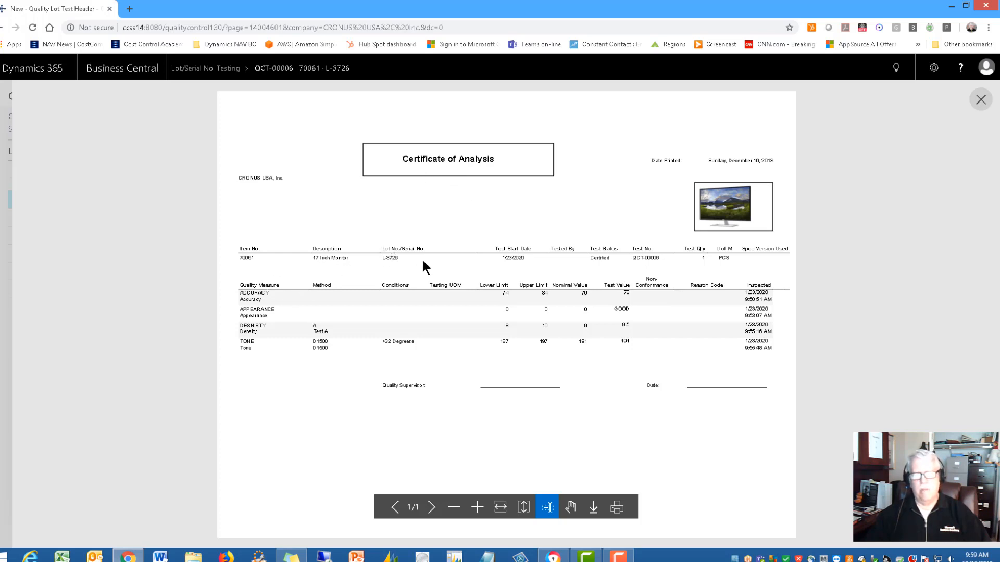
mouse_move(510, 272)
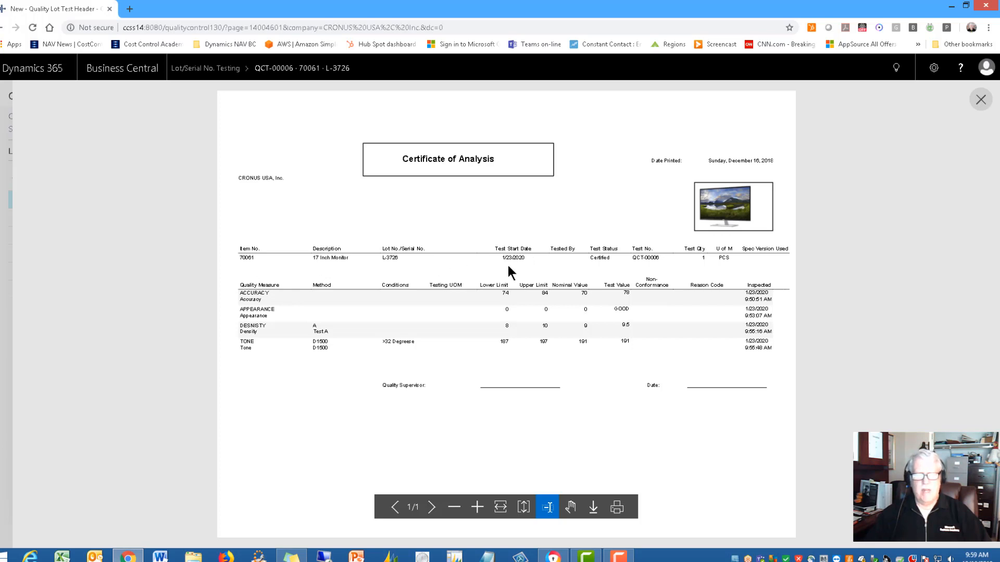
mouse_move(259, 362)
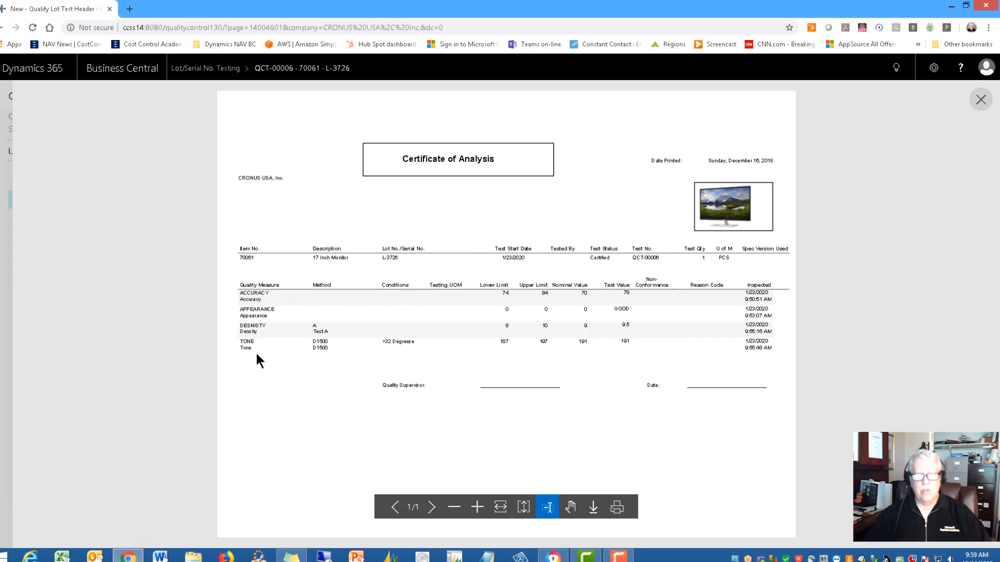
mouse_move(600, 331)
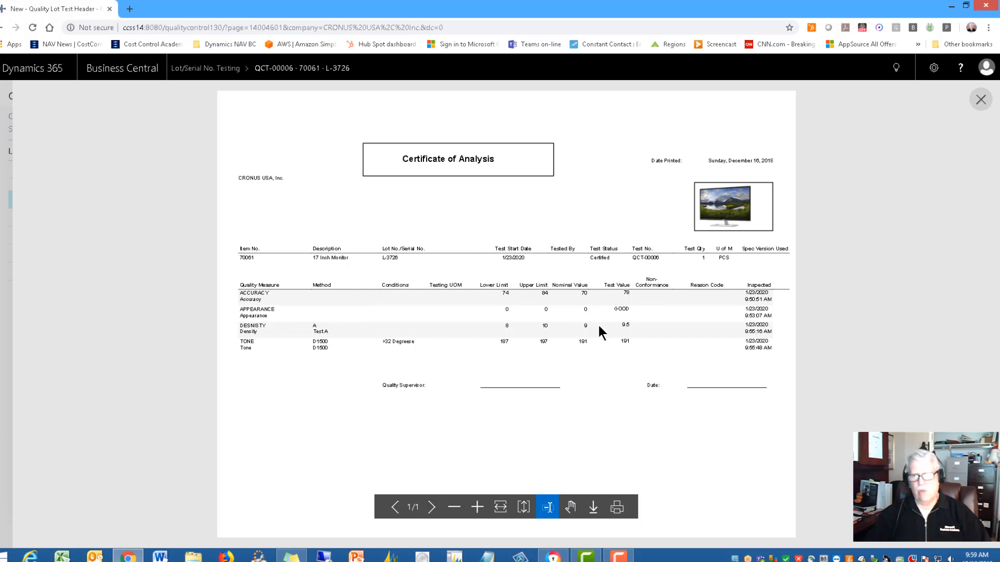
mouse_move(701, 365)
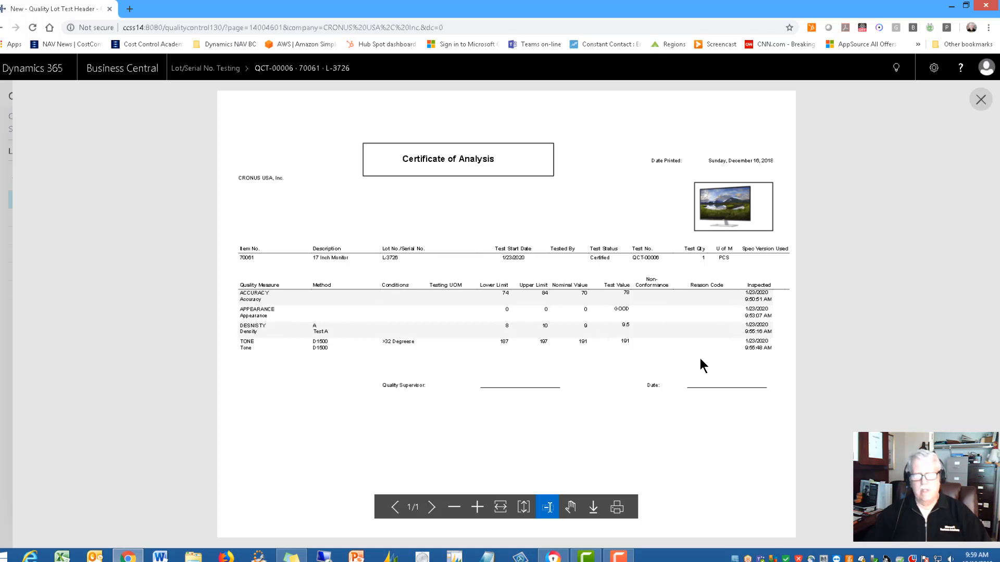
mouse_move(421, 399)
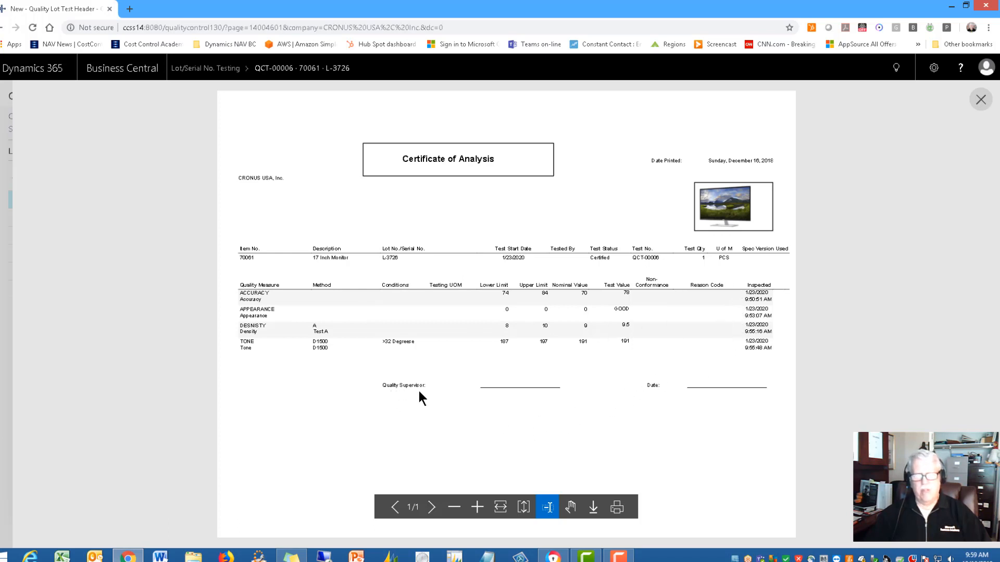
mouse_move(671, 391)
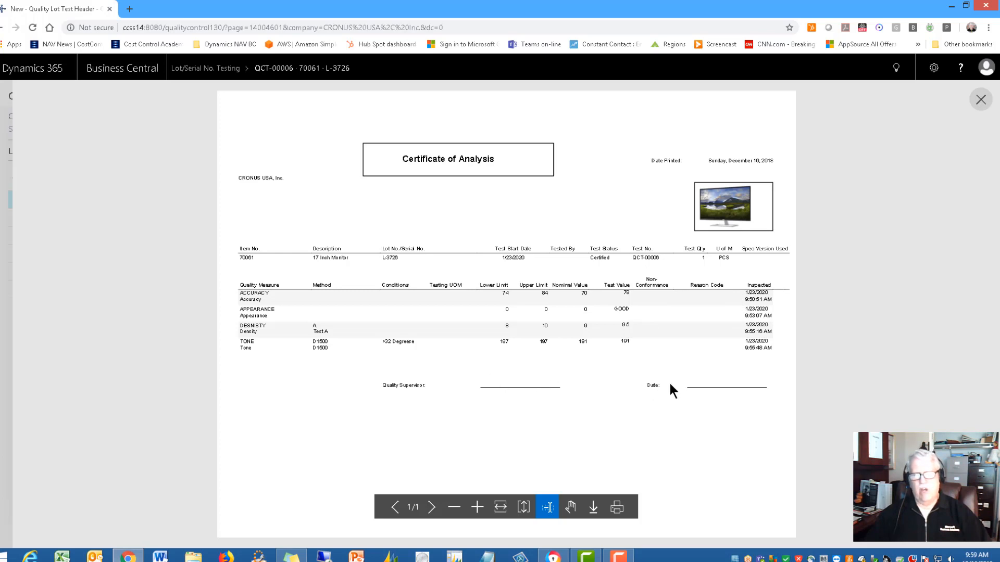
mouse_move(657, 430)
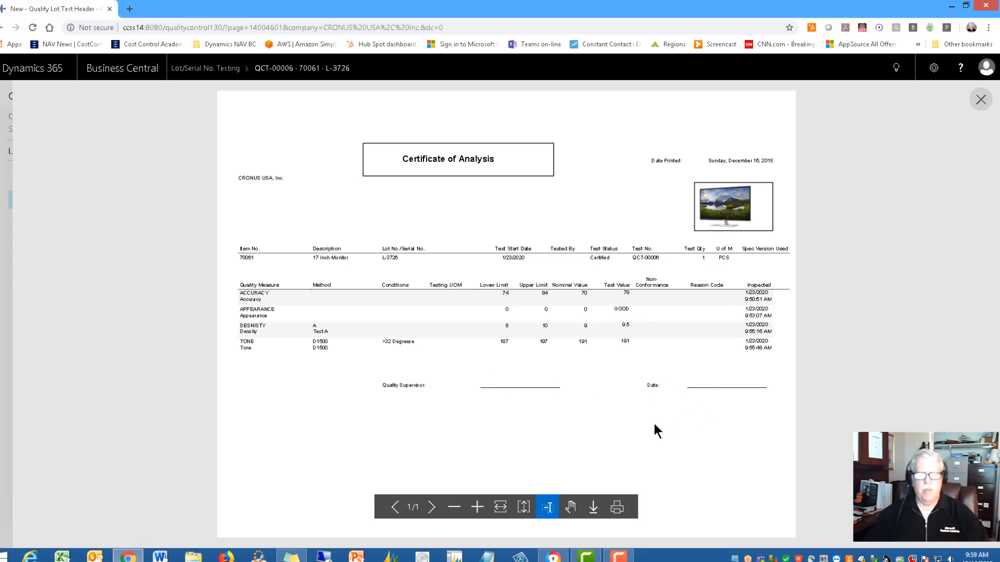
mouse_move(633, 426)
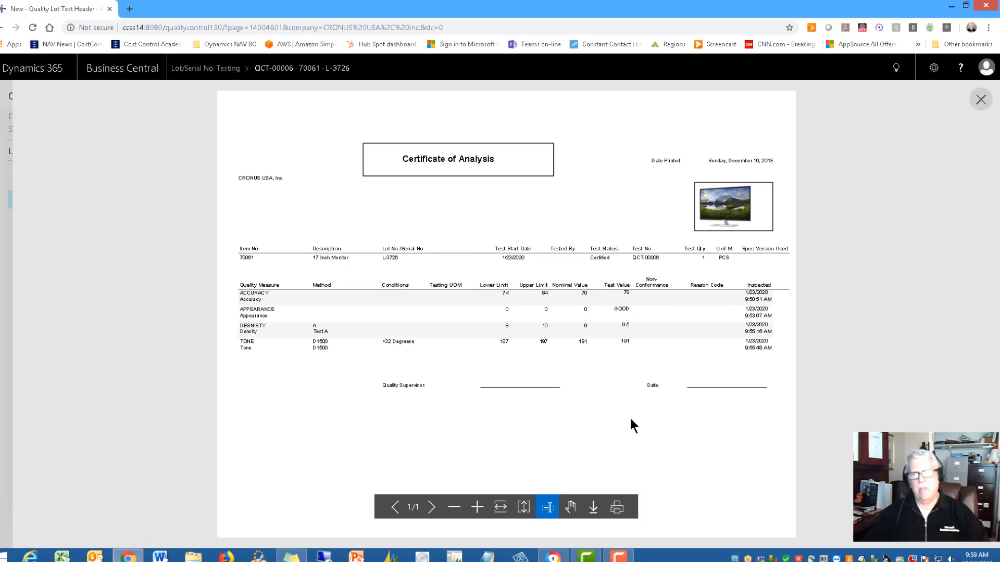
mouse_move(589, 411)
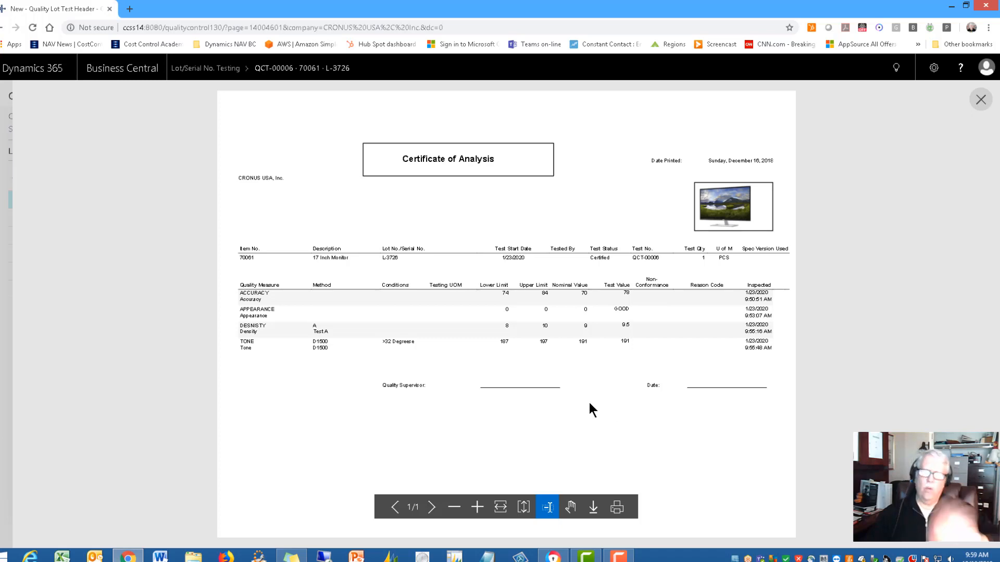
mouse_move(581, 394)
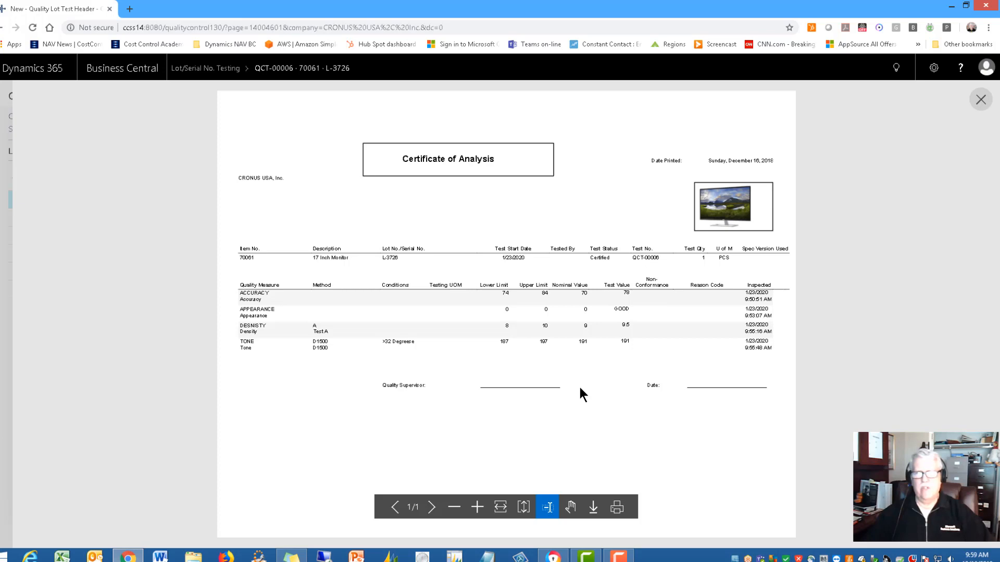
mouse_move(980, 100)
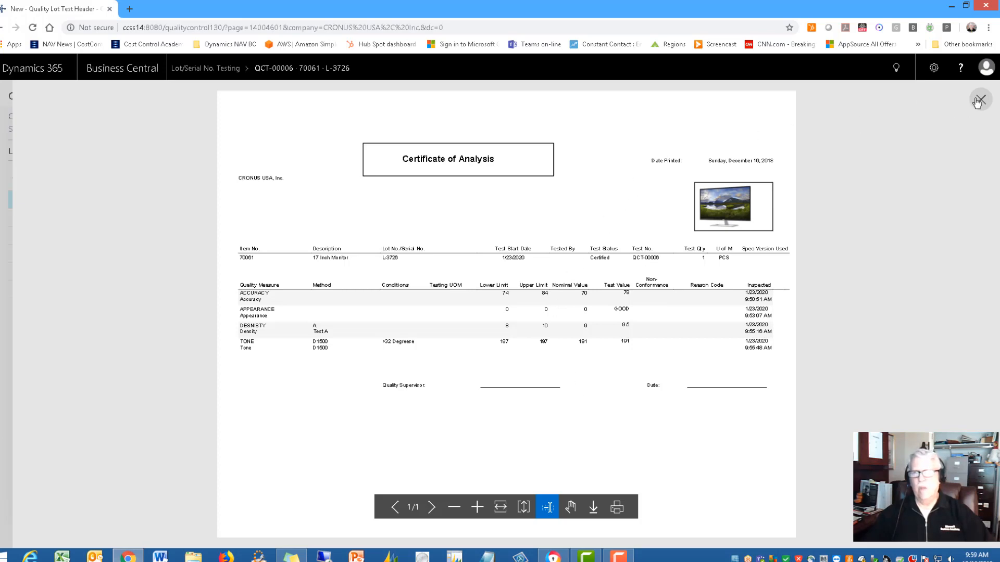
Close the certificate preview and return to the certified QCT-00006 test card.
click(979, 100)
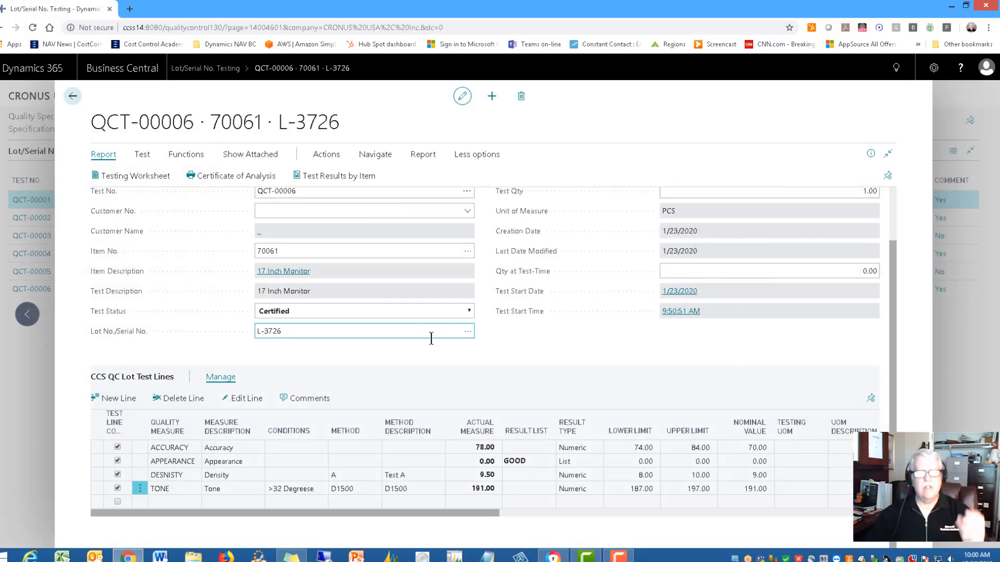
mouse_move(498, 349)
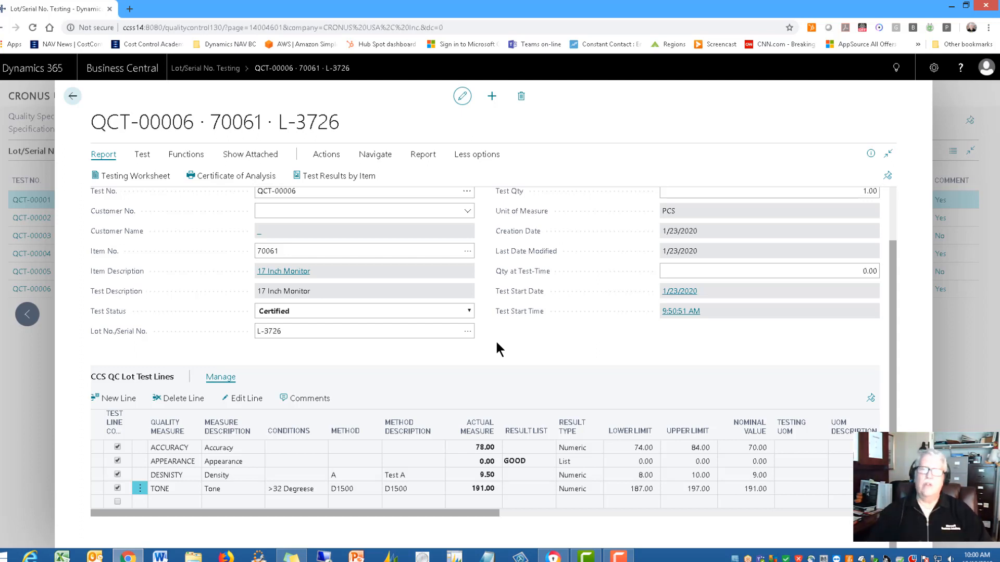
mouse_move(136, 475)
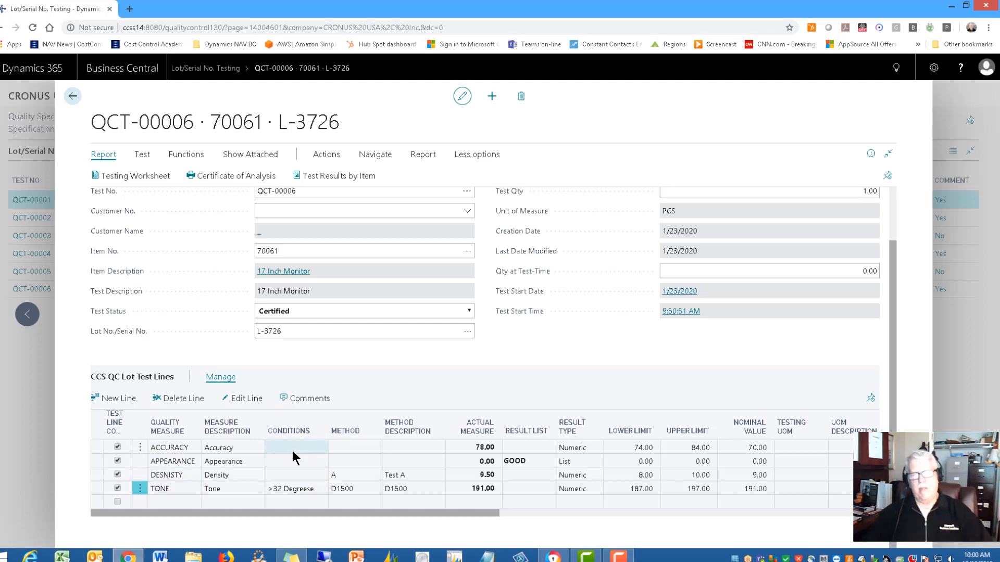
mouse_move(354, 493)
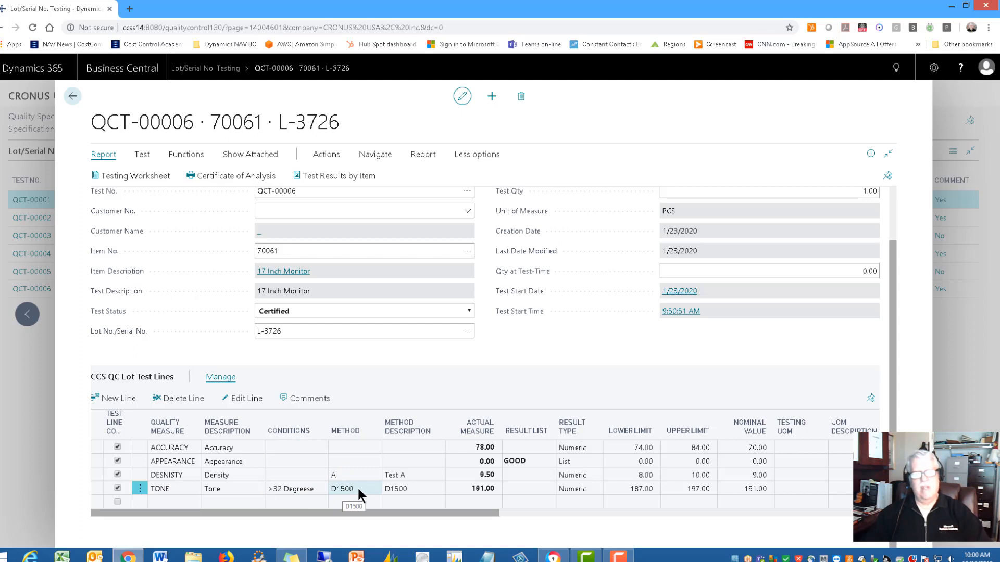
mouse_move(390, 488)
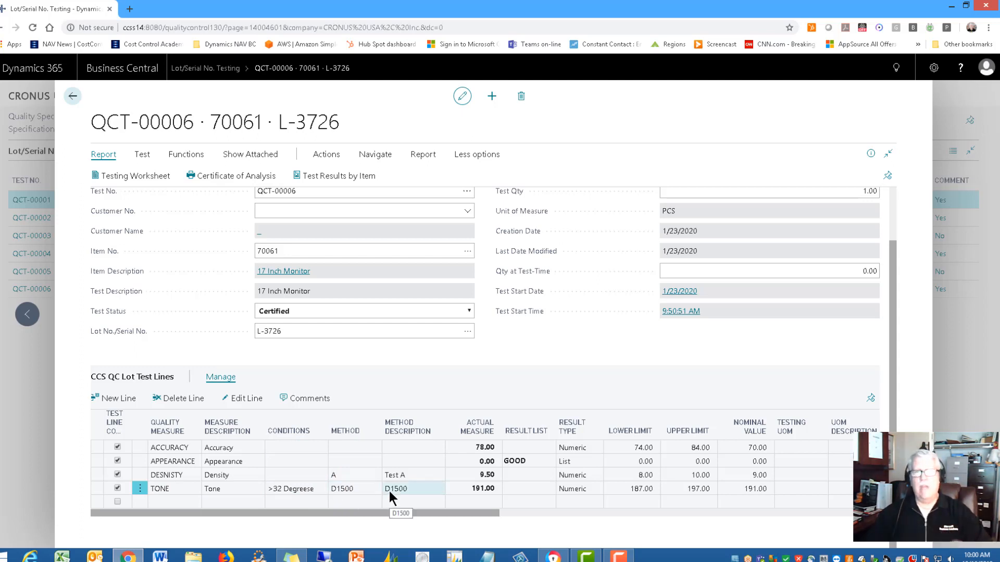
click(357, 332)
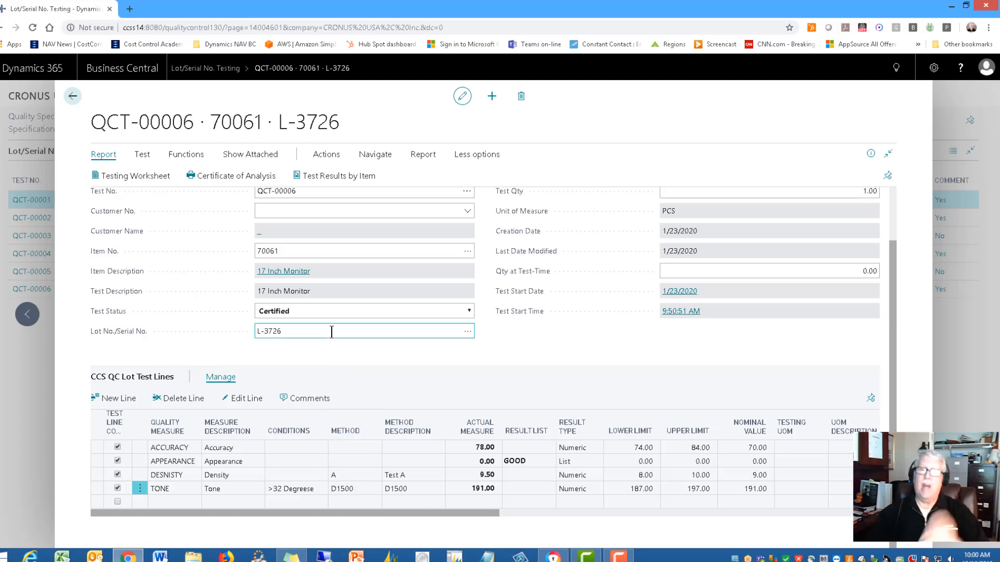